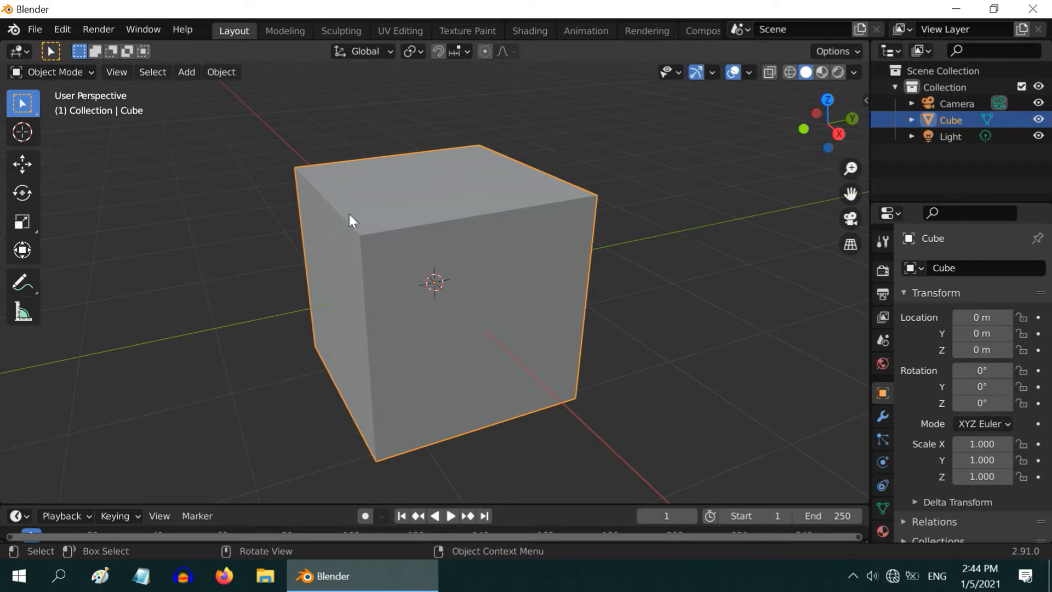
{"action": "mouse_move", "coordinate": [368, 249]}
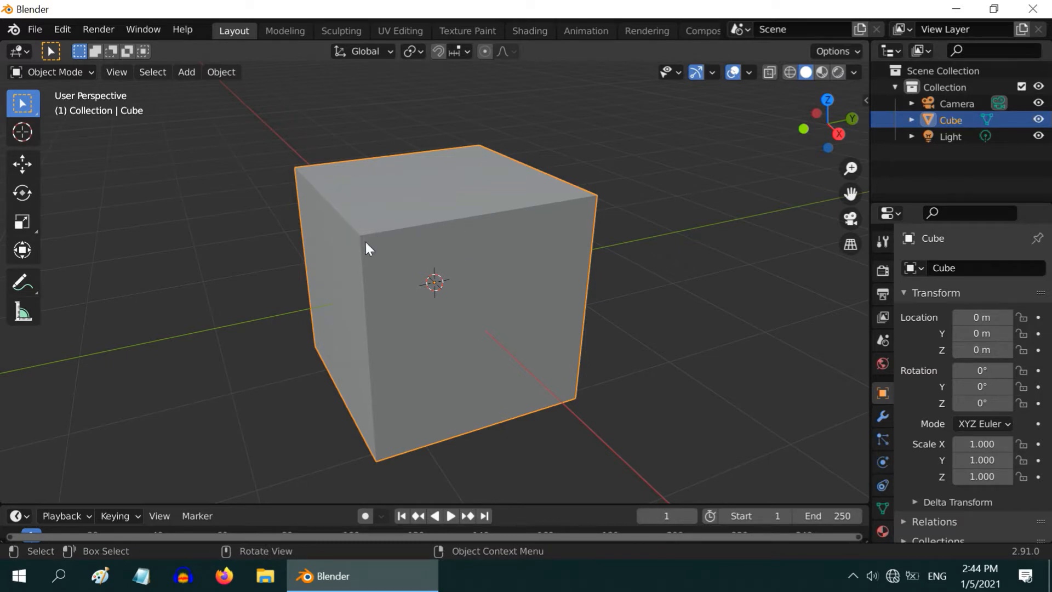
{"action": "mouse_move", "coordinate": [376, 241]}
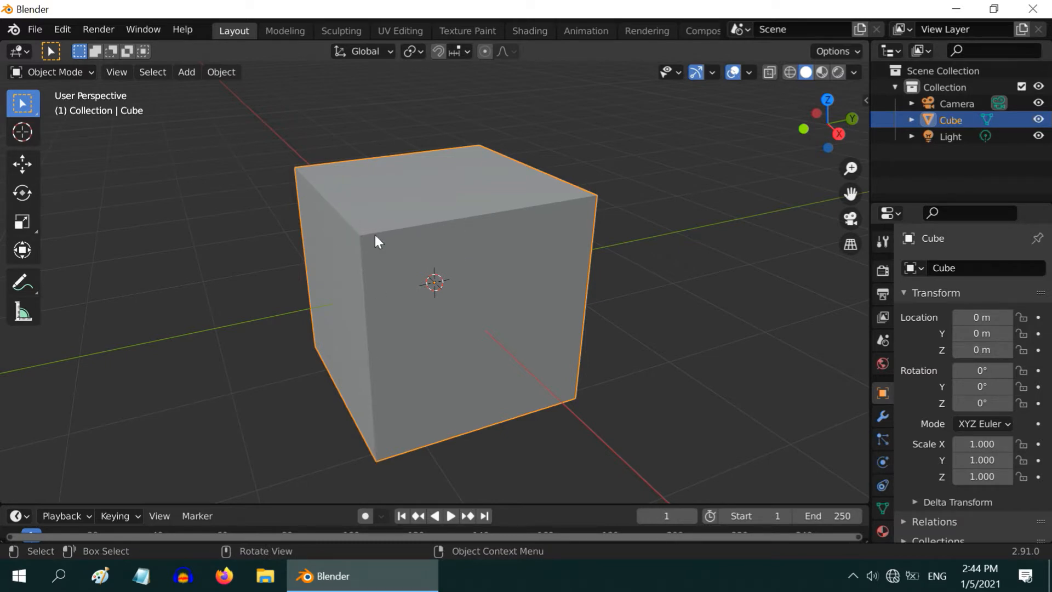
{"action": "mouse_move", "coordinate": [569, 307]}
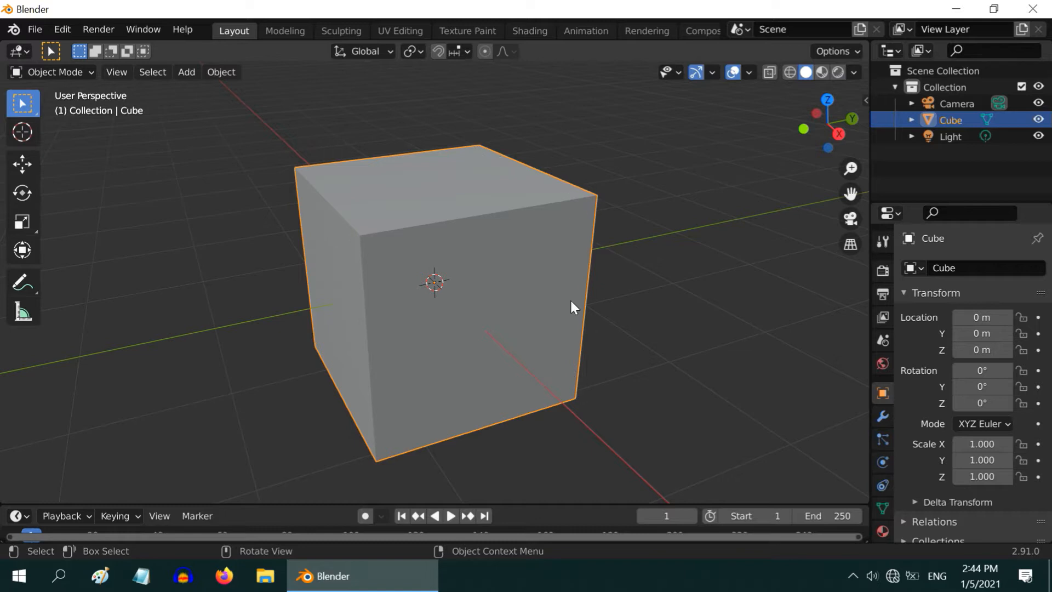
{"action": "mouse_move", "coordinate": [590, 205]}
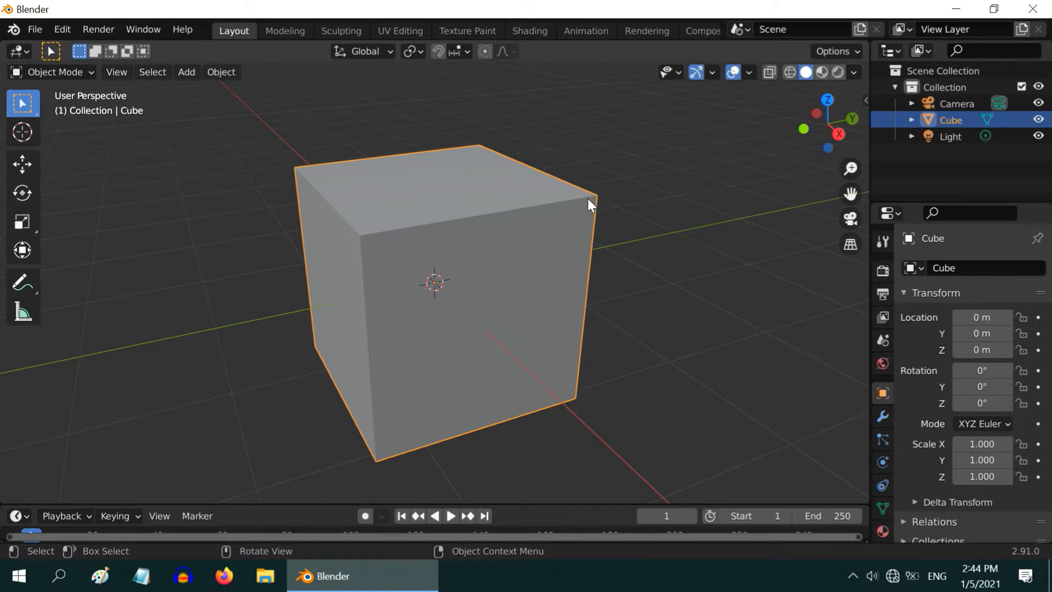
Step: Add a Bevel modifier to the cube and set its Segments to 10
{"action": "left_click", "coordinate": [882, 417]}
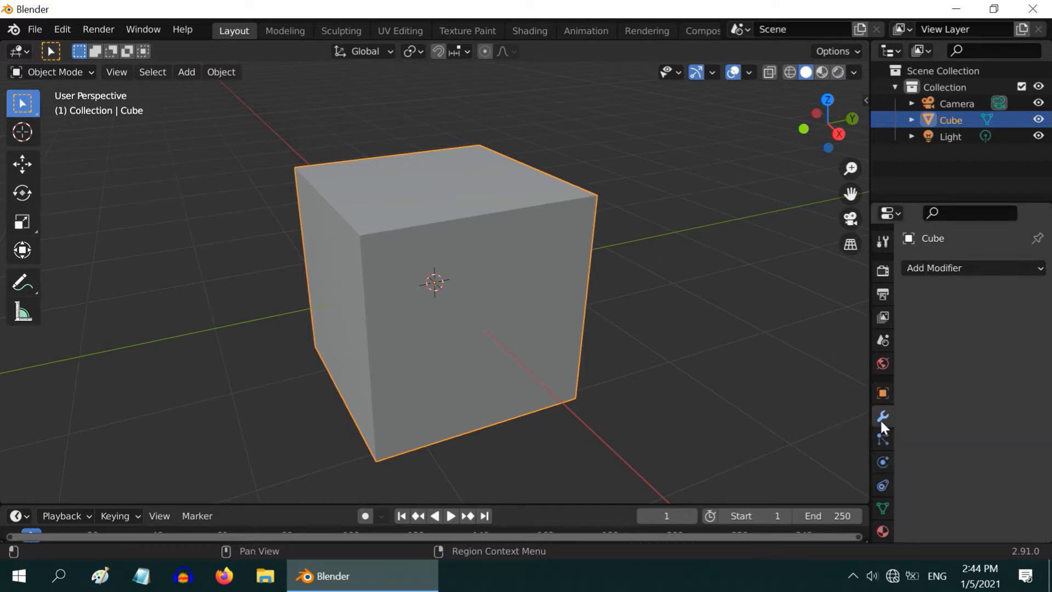
{"action": "left_click", "coordinate": [971, 268]}
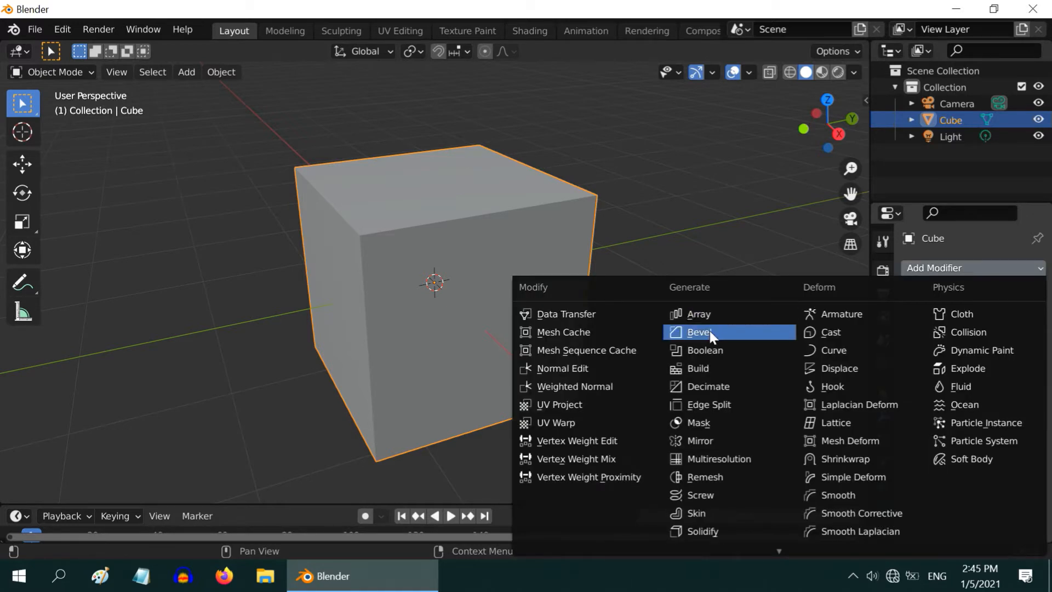
{"action": "left_click", "coordinate": [698, 331]}
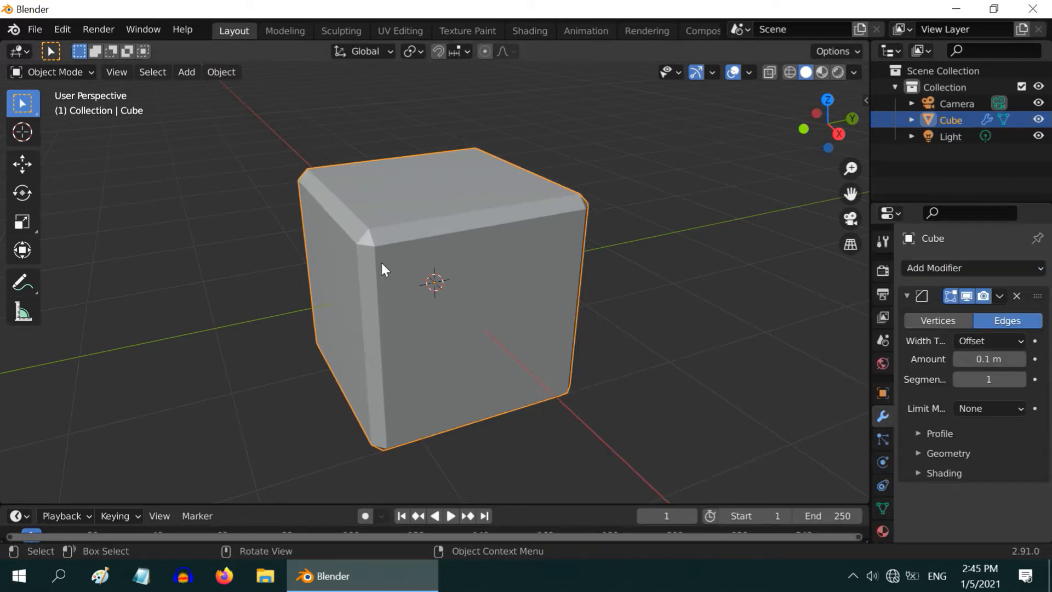
{"action": "mouse_move", "coordinate": [375, 397]}
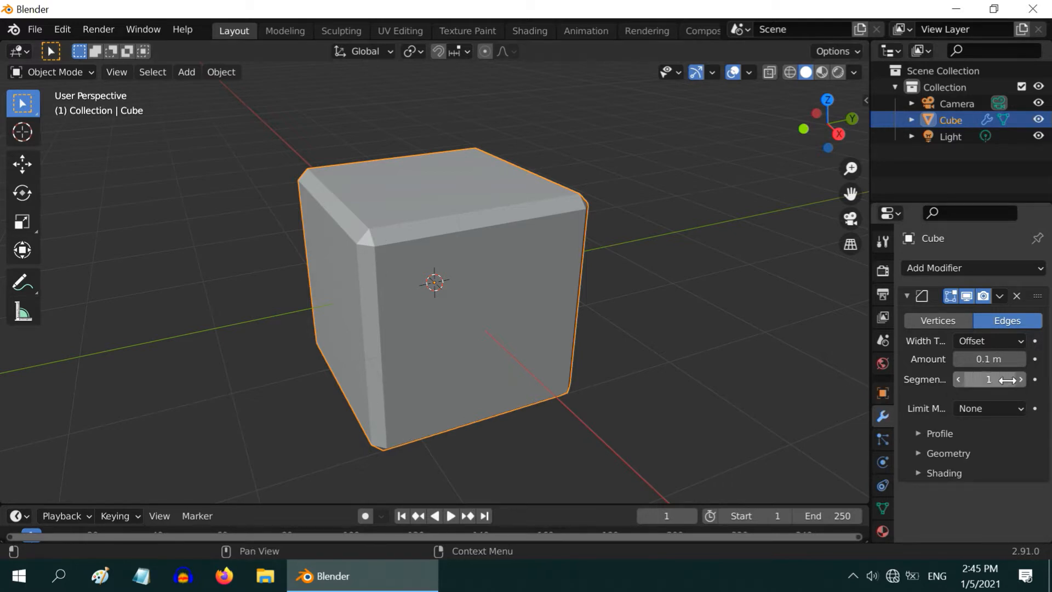
{"action": "left_click", "coordinate": [987, 379]}
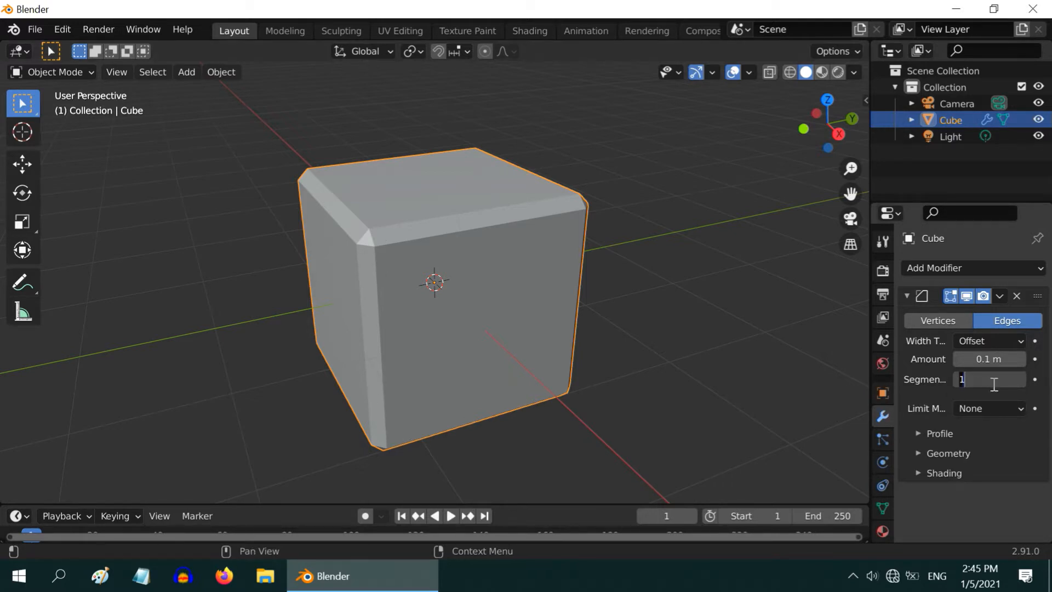
{"action": "type", "text": "10"}
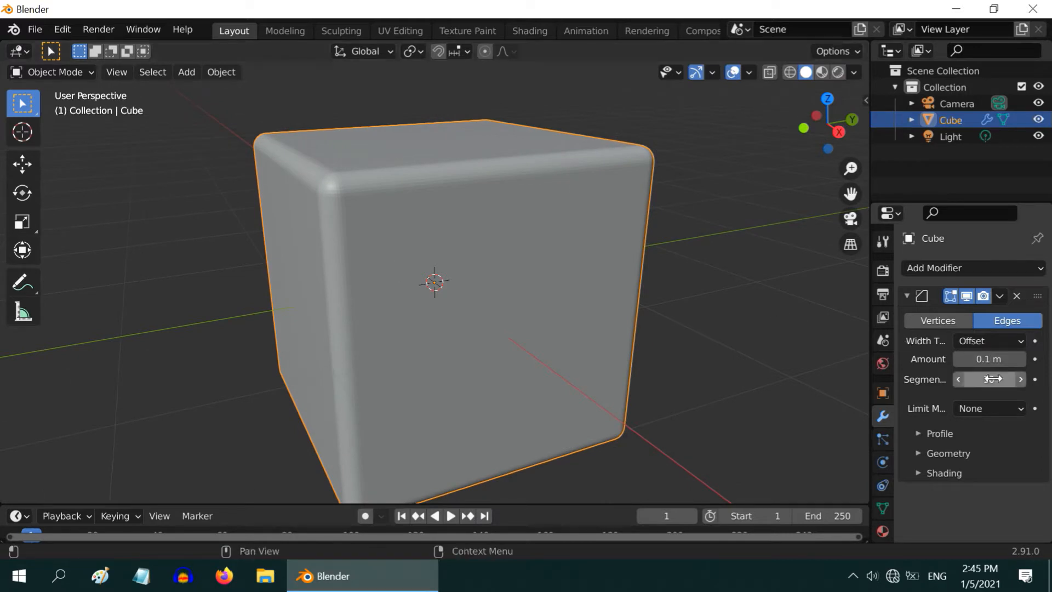
Step: Set the Bevel modifier to Amount 0.2 m with 20 segments
{"action": "left_click", "coordinate": [988, 379]}
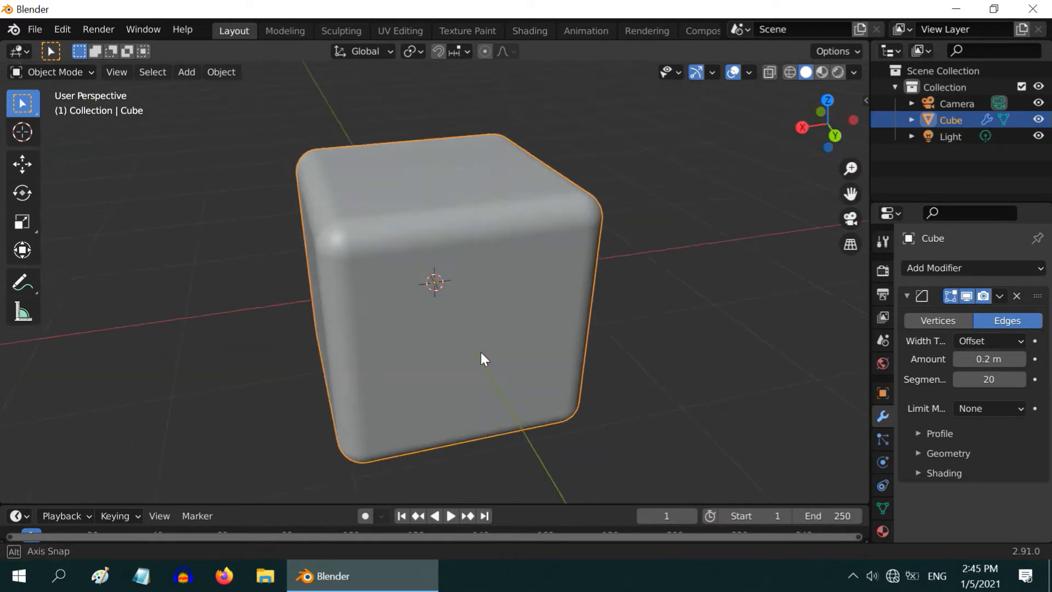
Step: Orbit the view around the rounded cube from above, below and the sides
{"action": "left_click_drag", "start_coordinate": [483, 359], "coordinate": [369, 352]}
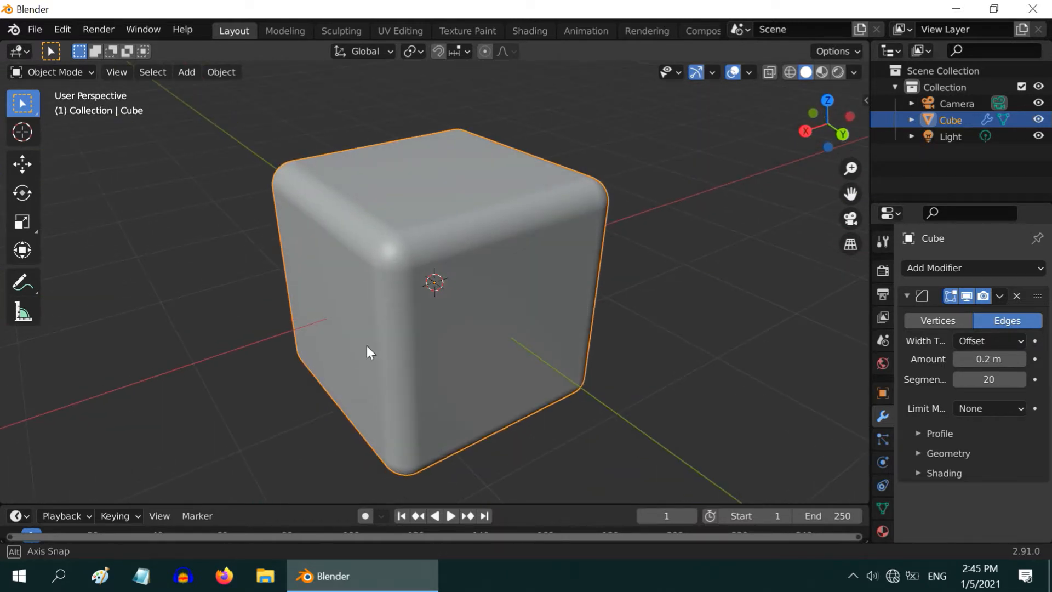
{"action": "left_click_drag", "start_coordinate": [369, 351], "coordinate": [442, 238]}
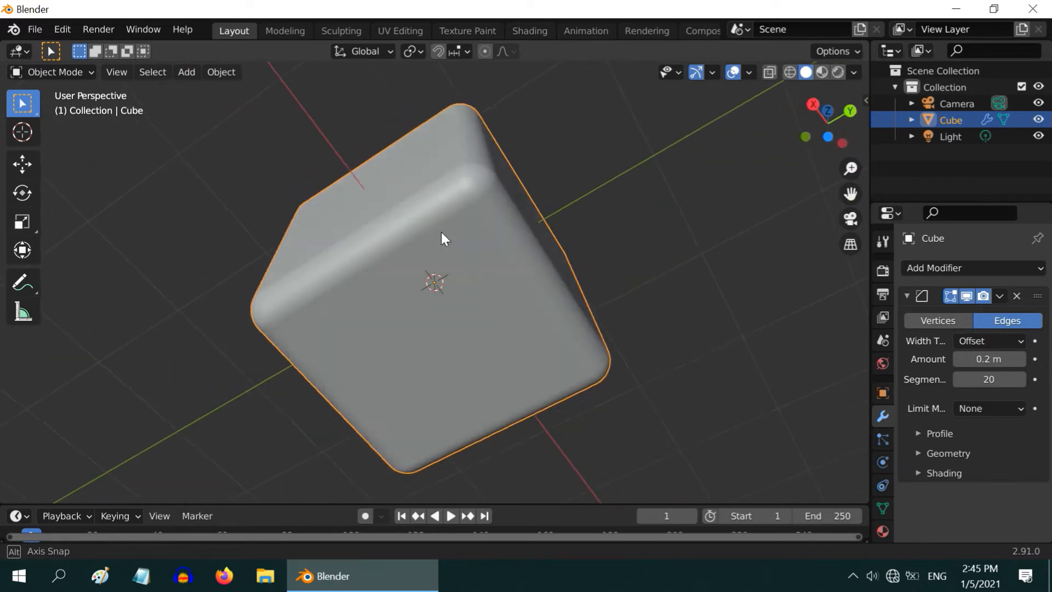
{"action": "left_click_drag", "start_coordinate": [443, 238], "coordinate": [256, 322]}
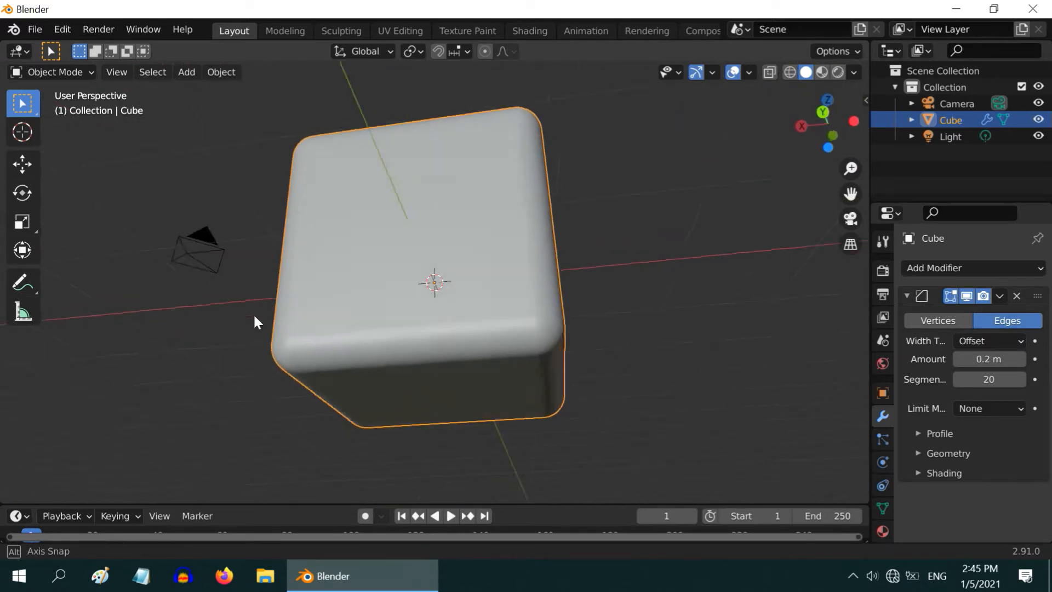
{"action": "left_click_drag", "start_coordinate": [255, 322], "coordinate": [399, 382]}
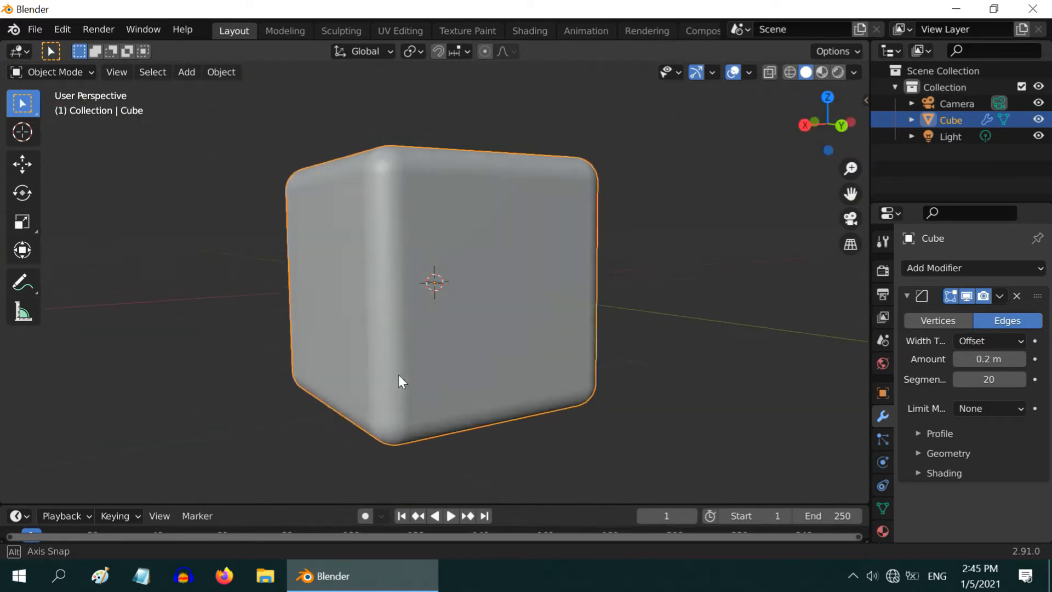
{"action": "left_click_drag", "start_coordinate": [398, 383], "coordinate": [593, 453]}
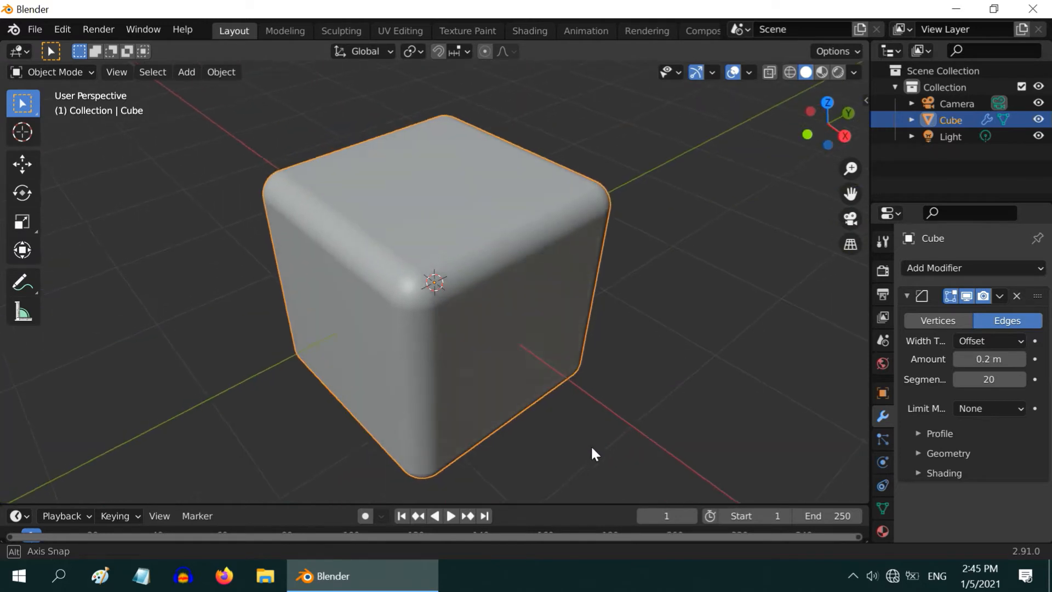
{"action": "left_click_drag", "start_coordinate": [593, 454], "coordinate": [429, 141]}
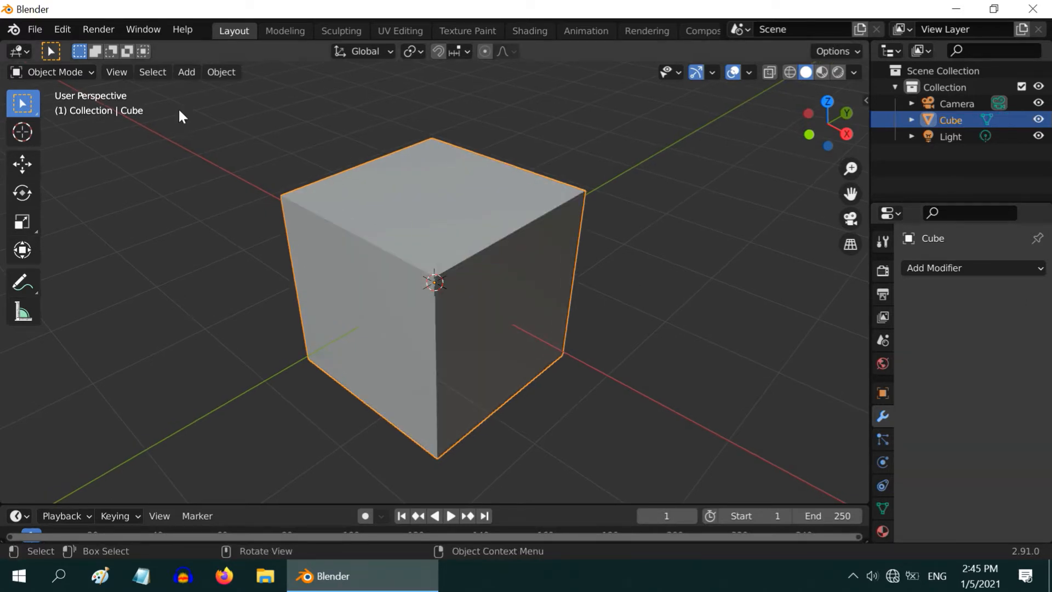
Step: Enter Edit Mode on the cube's top face and start the Bevel tool
{"action": "key", "text": "Tab"}
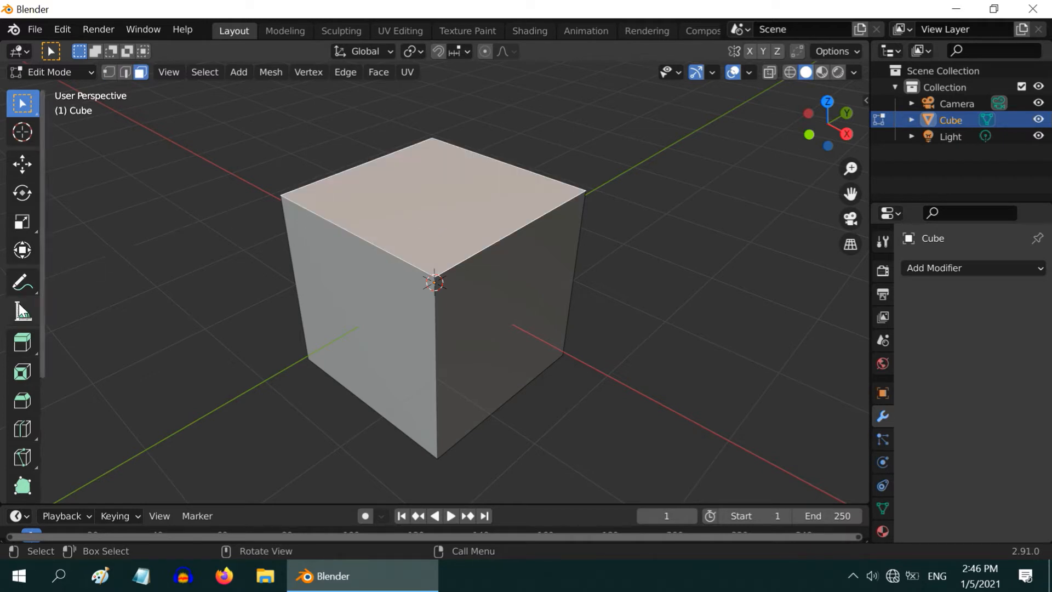
{"action": "mouse_move", "coordinate": [22, 401]}
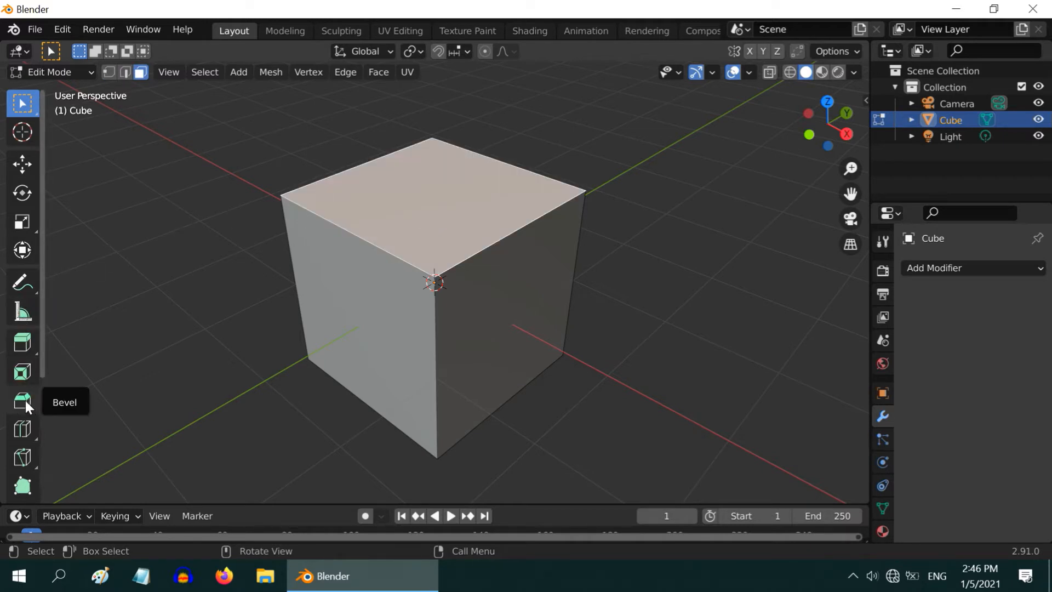
{"action": "left_click", "coordinate": [22, 401]}
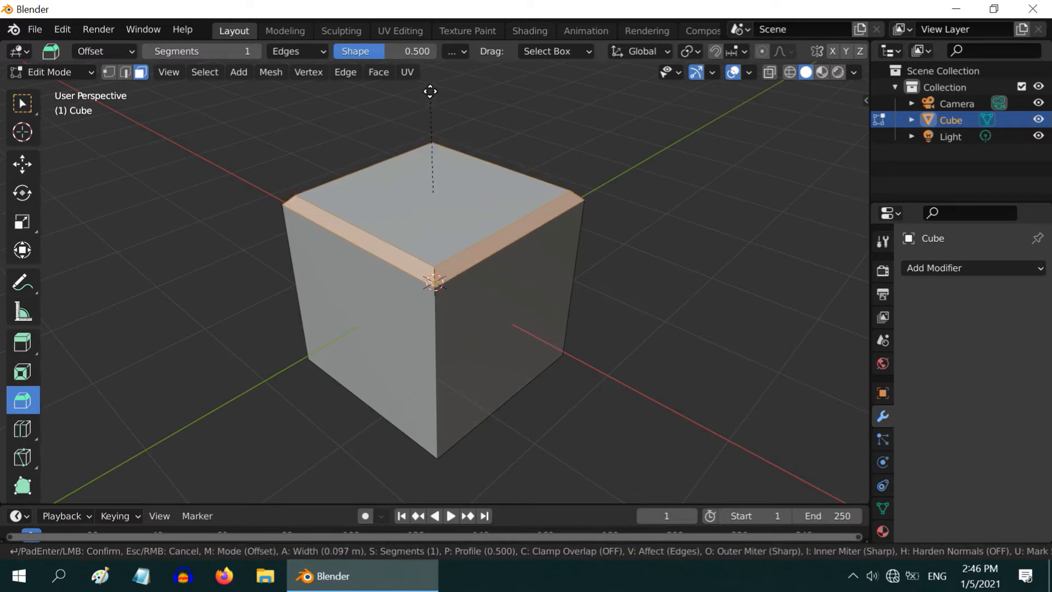
Step: Confirm the top-face bevel and set it to 20 segments, 0.15 m wide
{"action": "left_click", "coordinate": [429, 282]}
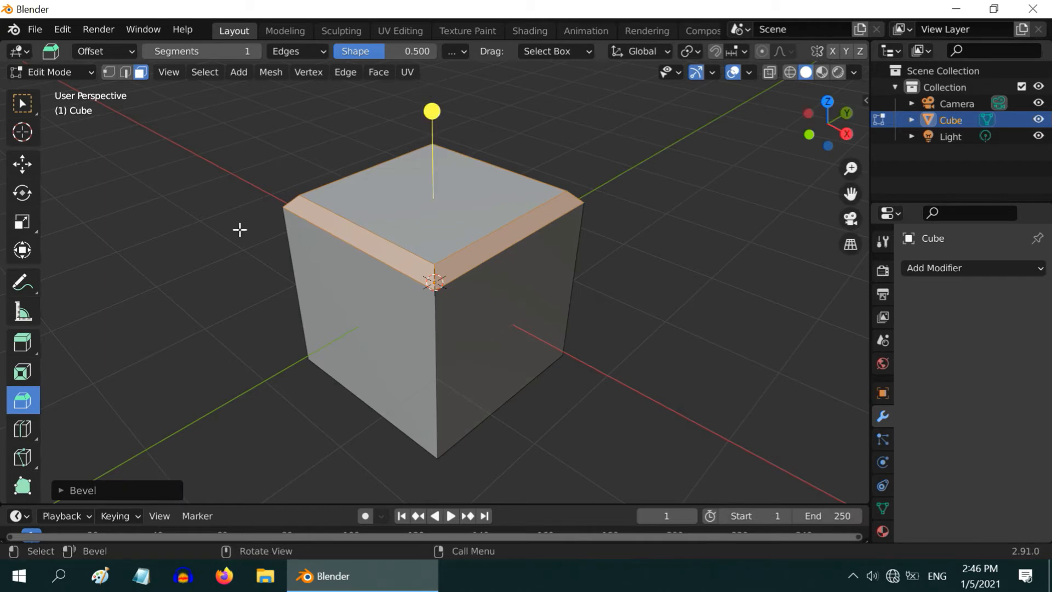
{"action": "left_click", "coordinate": [63, 490]}
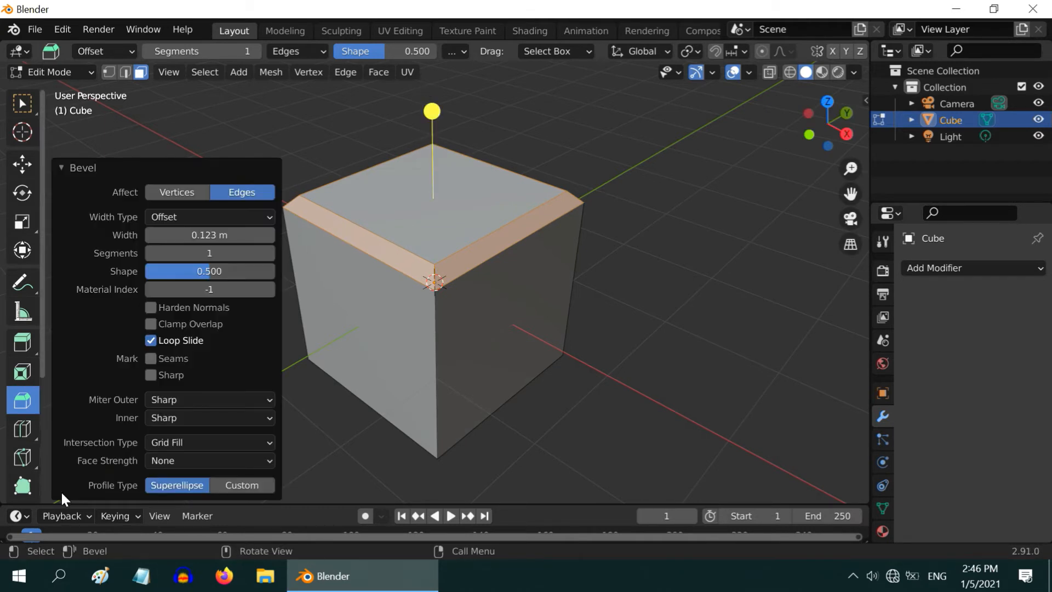
{"action": "mouse_move", "coordinate": [195, 335]}
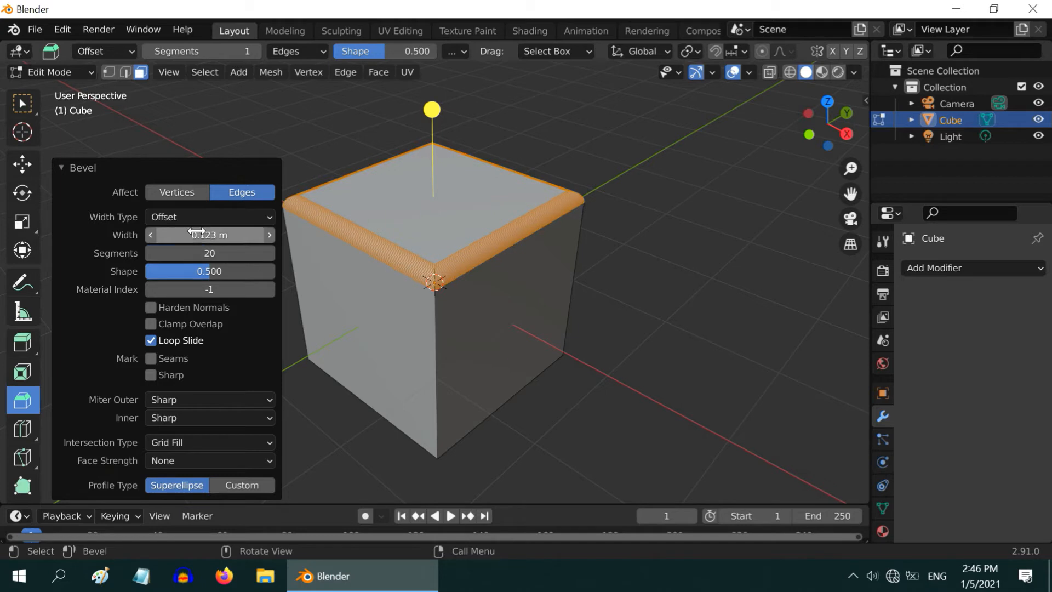
{"action": "left_click", "coordinate": [208, 234]}
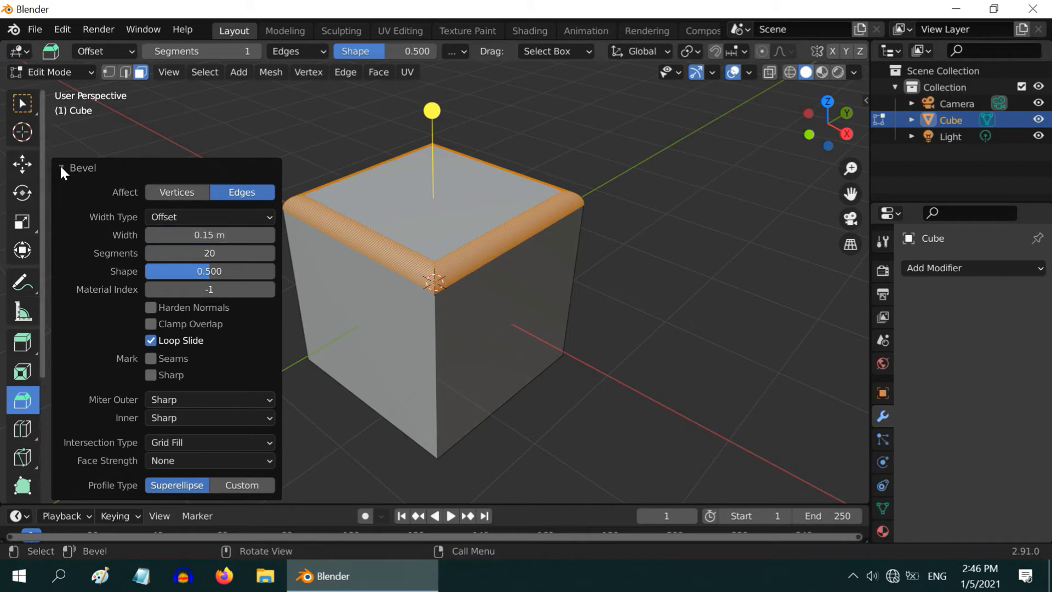
Step: Return to Object Mode and view the cube's rounded top edges
{"action": "key", "text": "Tab"}
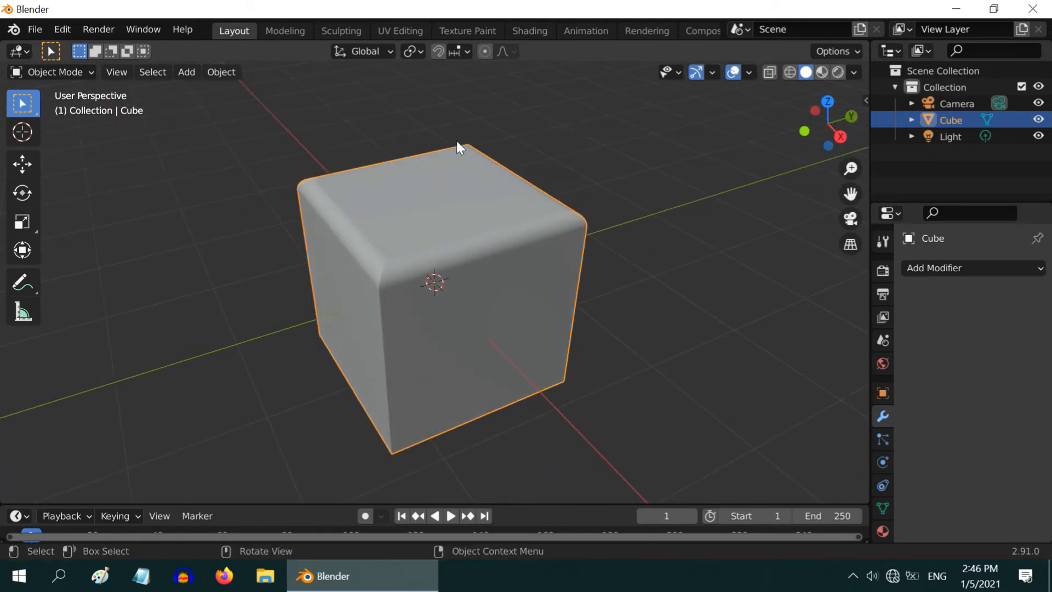
{"action": "mouse_move", "coordinate": [608, 378]}
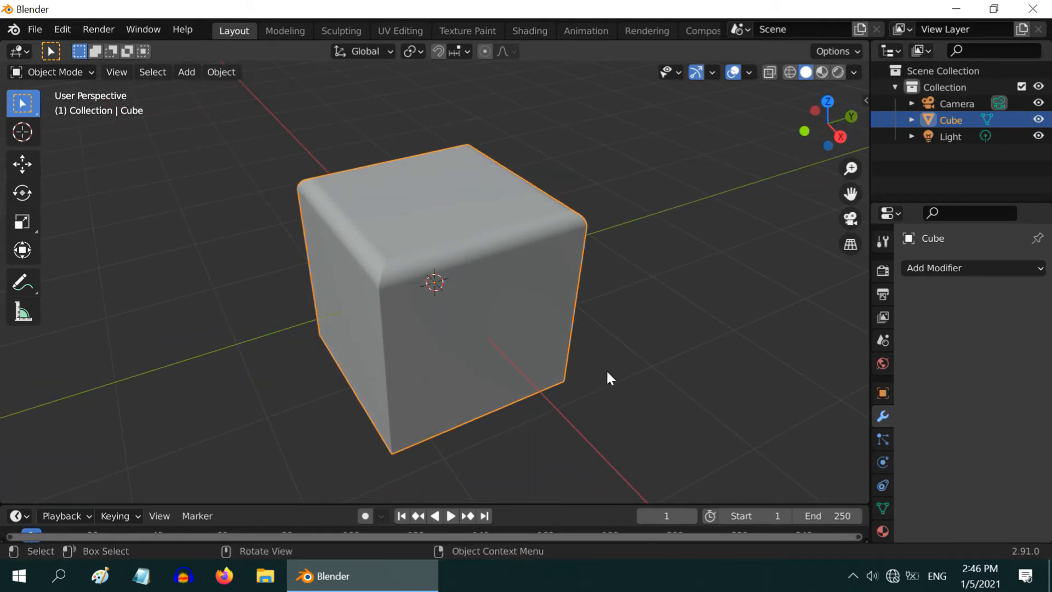
{"action": "left_click_drag", "start_coordinate": [607, 378], "coordinate": [455, 237]}
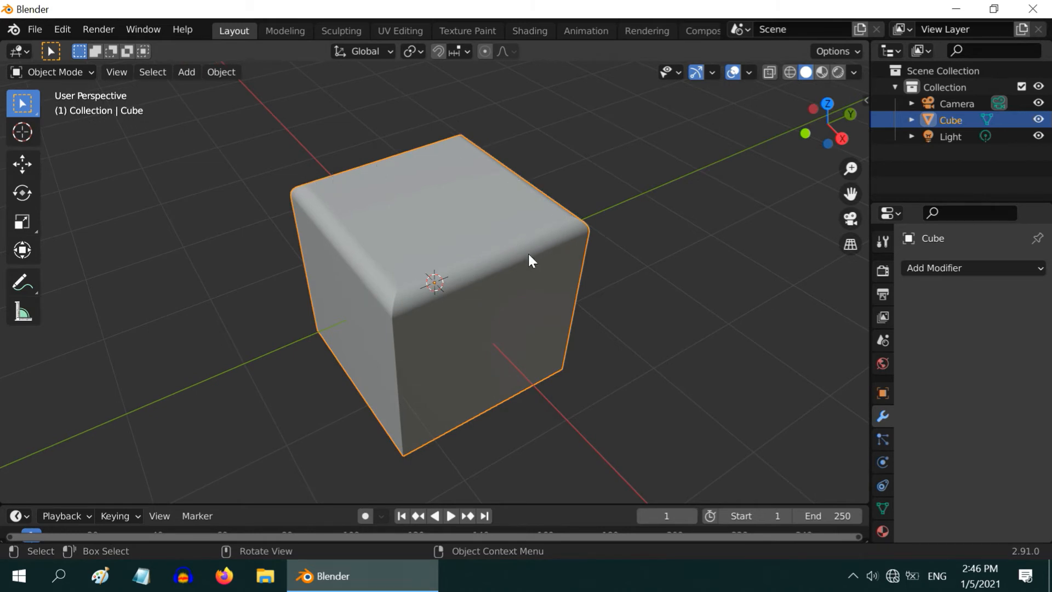
{"action": "mouse_move", "coordinate": [341, 234]}
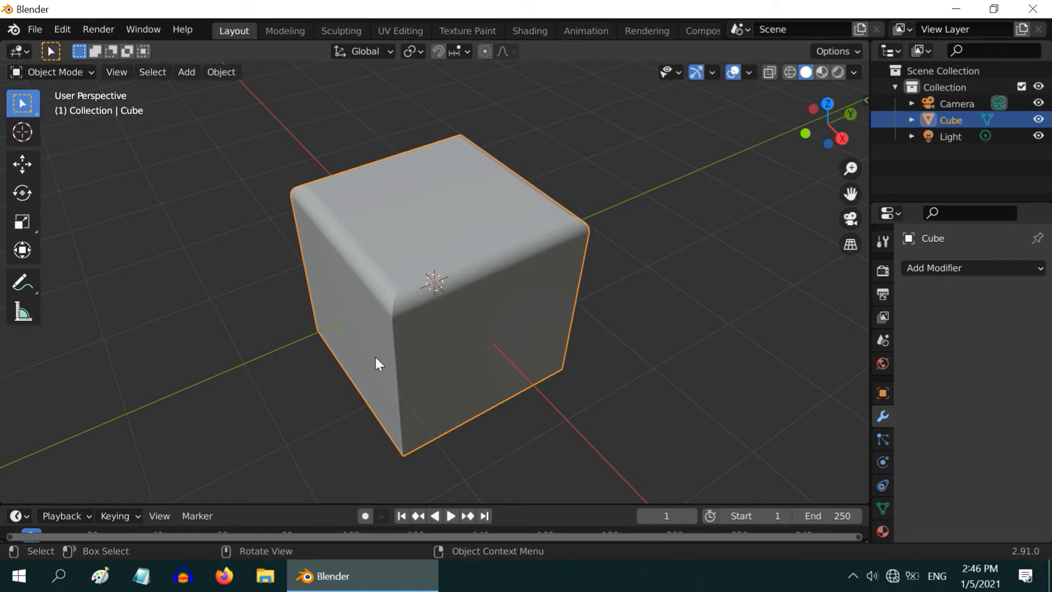
Step: Add two cubes, one smaller stacked on top, and join them into one object
{"action": "left_click", "coordinate": [186, 73]}
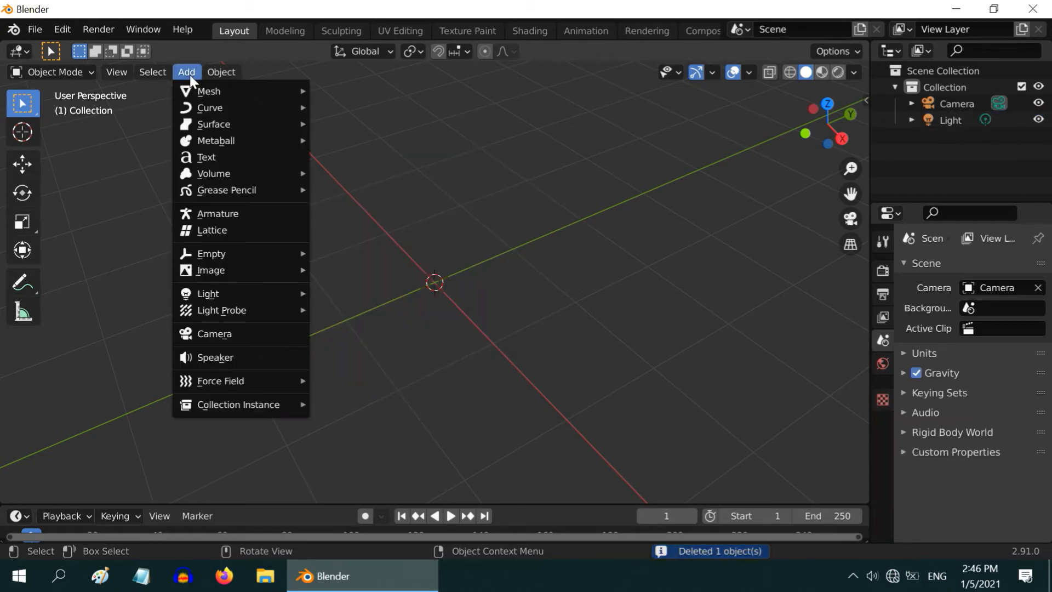
{"action": "mouse_move", "coordinate": [208, 91]}
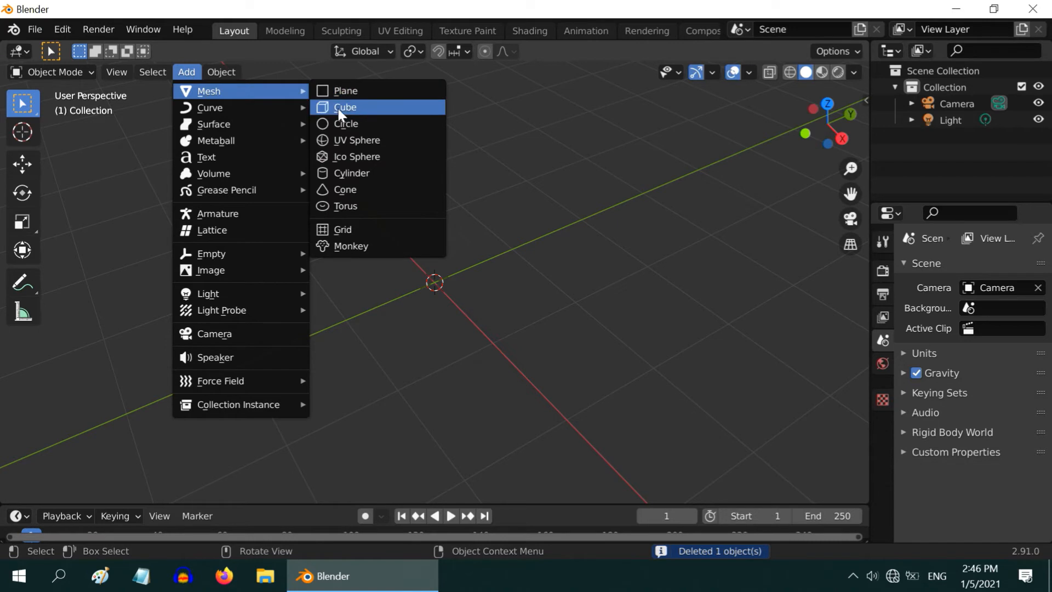
{"action": "left_click", "coordinate": [345, 106]}
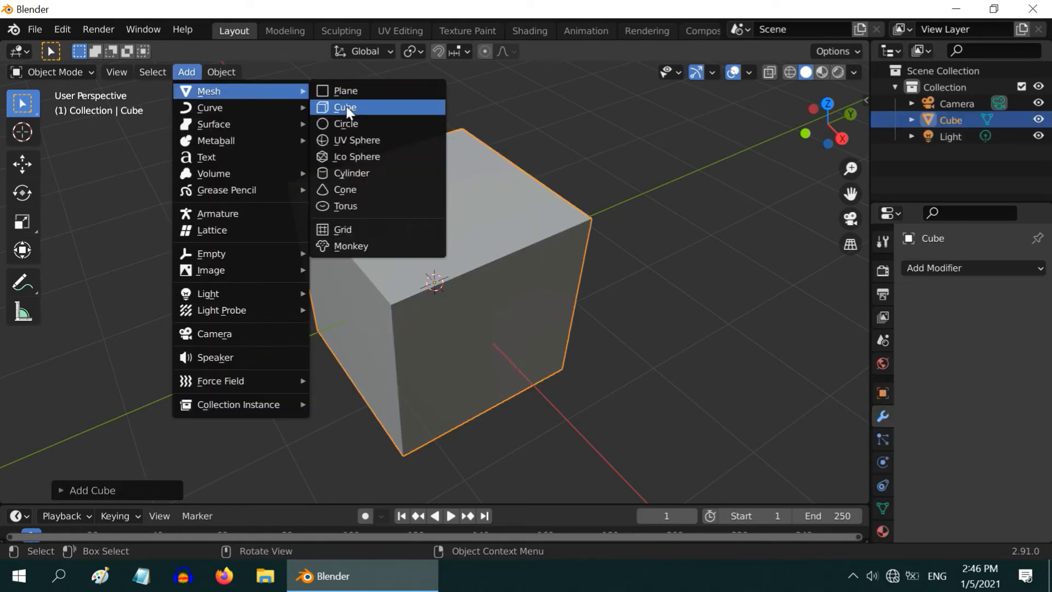
{"action": "left_click", "coordinate": [345, 108]}
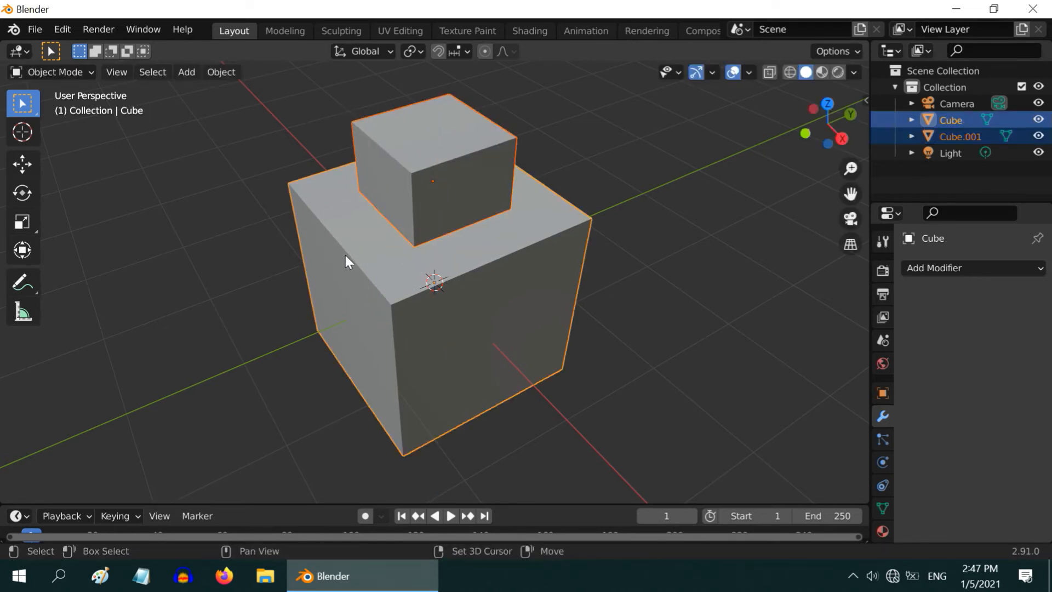
{"action": "left_click", "coordinate": [220, 72]}
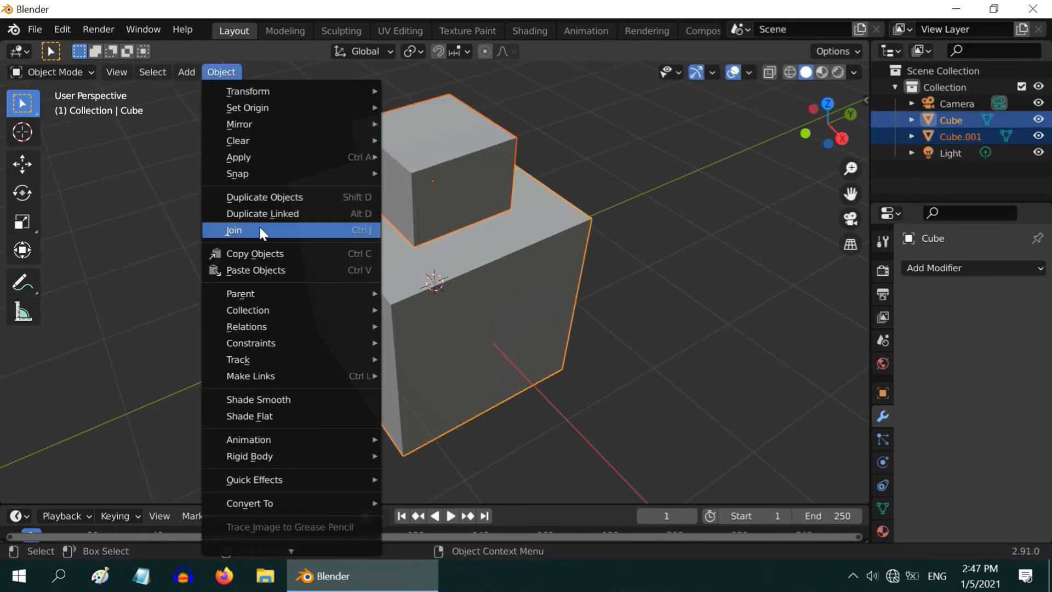
{"action": "left_click", "coordinate": [234, 229]}
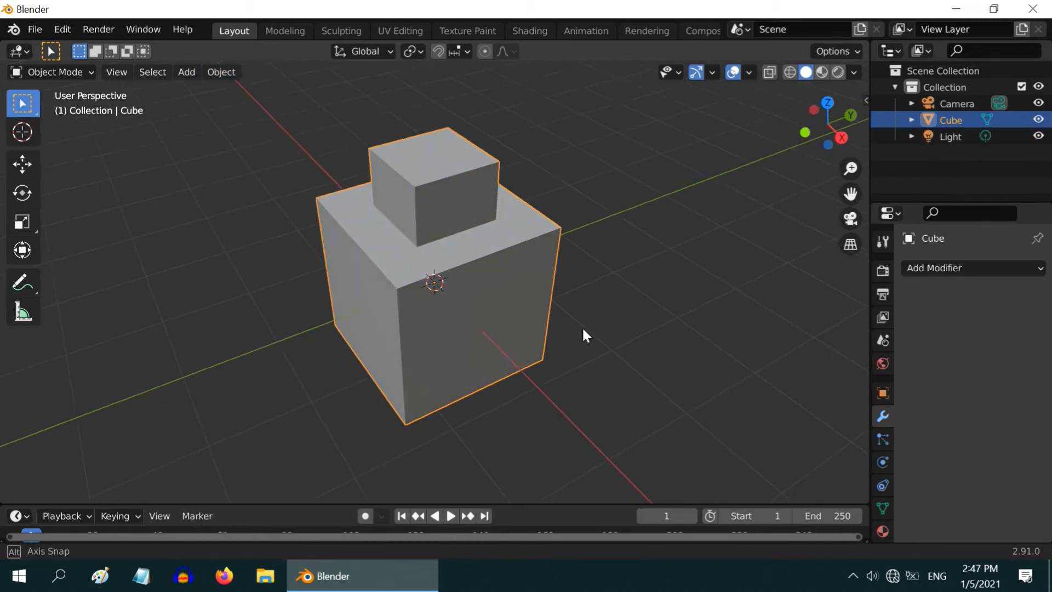
Step: Orbit the view around the joined cubes to see another side
{"action": "left_click_drag", "start_coordinate": [584, 335], "coordinate": [473, 321]}
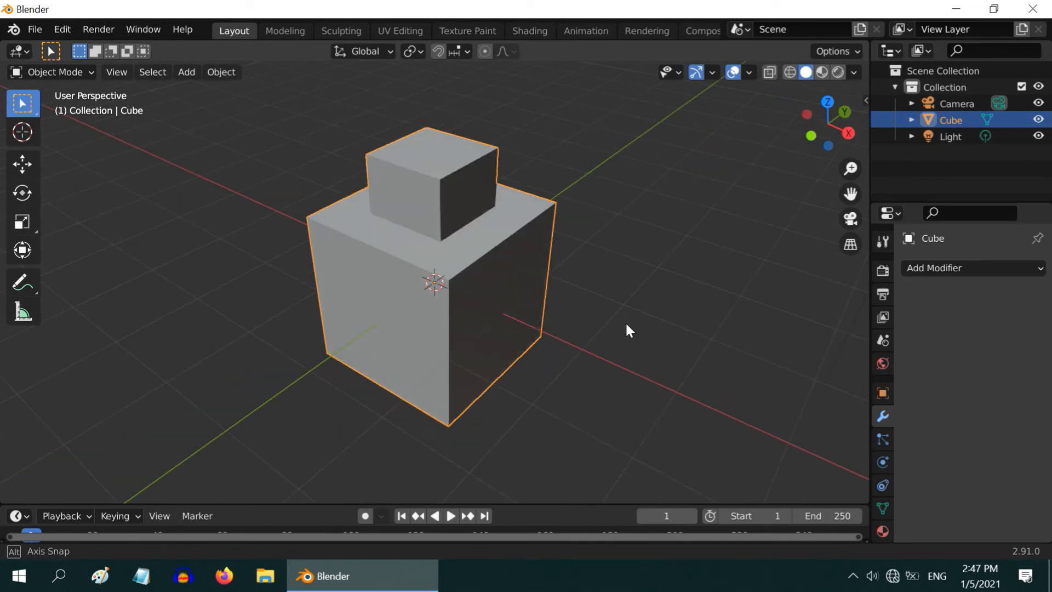
{"action": "left_click_drag", "start_coordinate": [629, 330], "coordinate": [209, 272]}
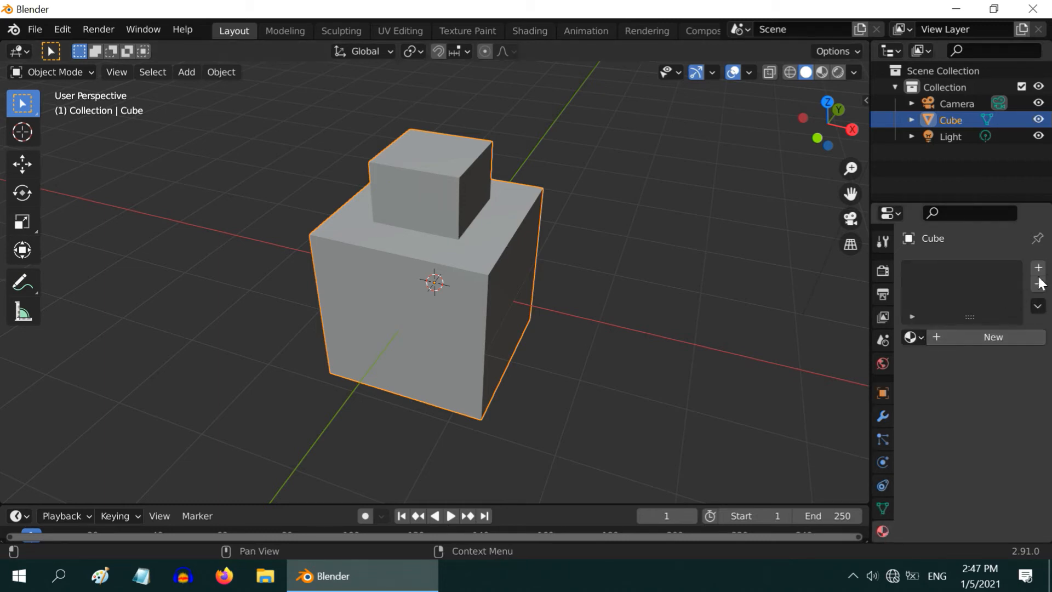
{"action": "mouse_move", "coordinate": [993, 285]}
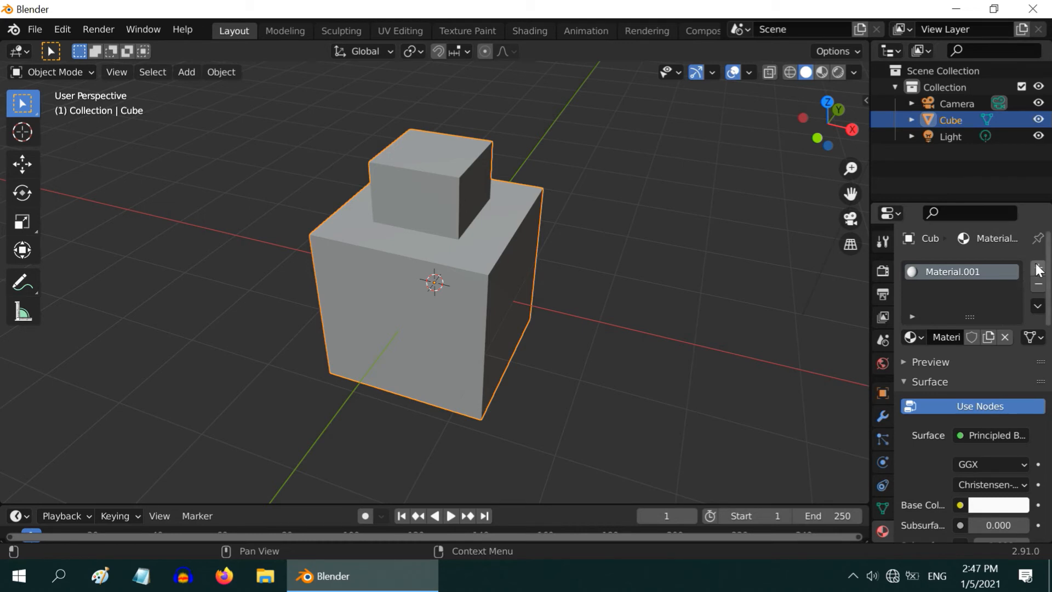
Step: Add a second material slot with a red base colour and show rendered shading
{"action": "left_click", "coordinate": [1037, 267]}
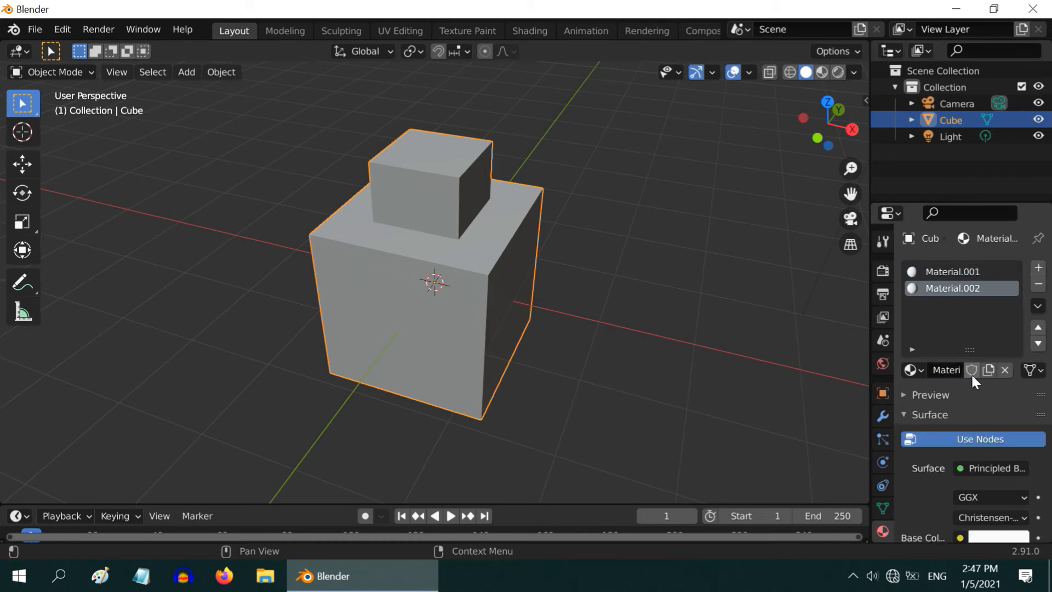
{"action": "left_click", "coordinate": [998, 537]}
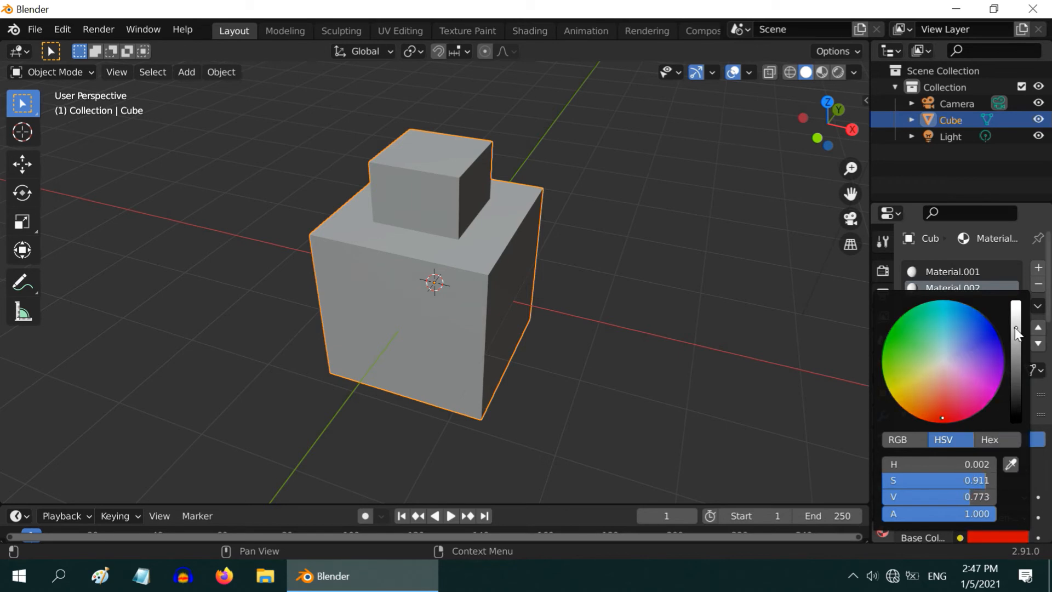
{"action": "left_click", "coordinate": [837, 72]}
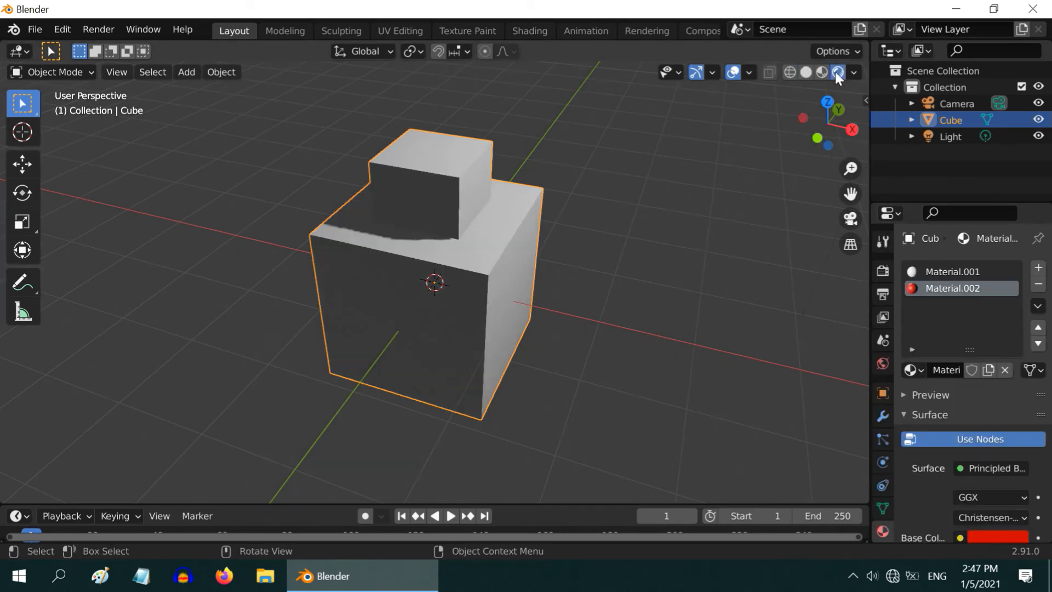
Step: Enter Edit Mode and bevel all edges with a single-segment 0.11 m chamfer
{"action": "left_click", "coordinate": [56, 72]}
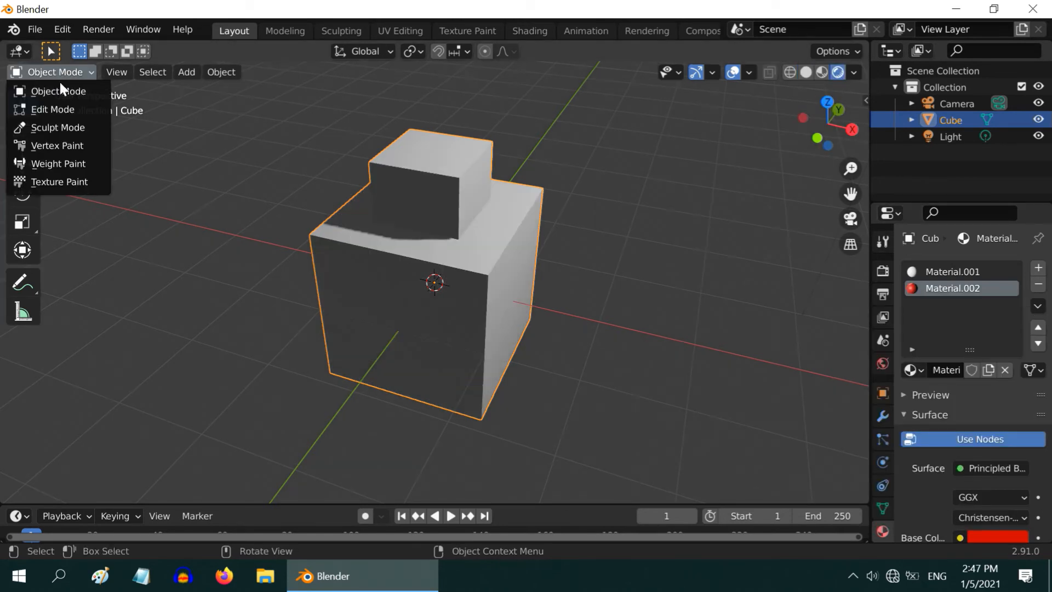
{"action": "left_click", "coordinate": [53, 110]}
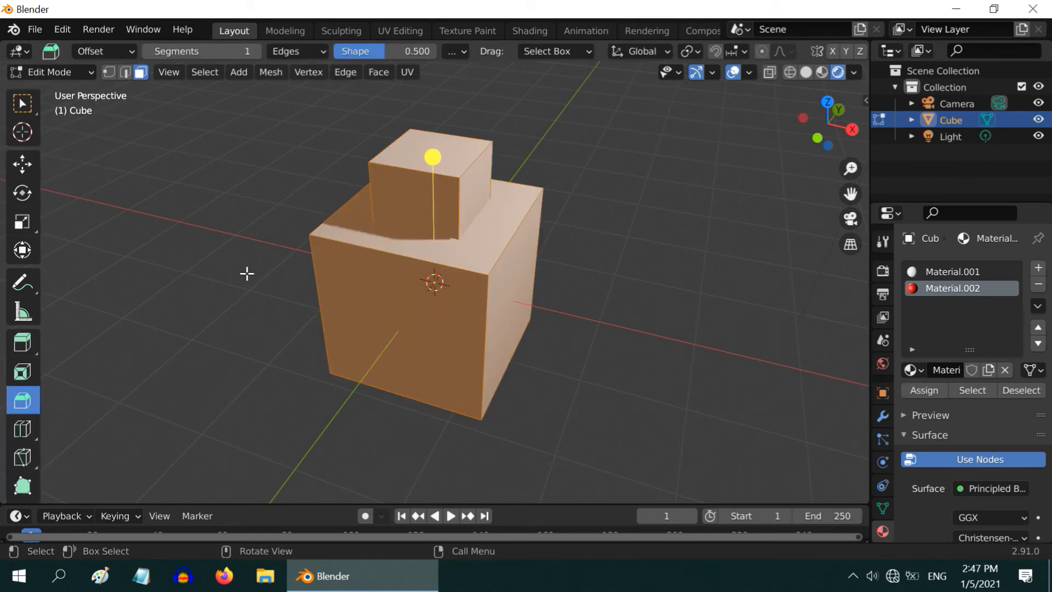
{"action": "mouse_move", "coordinate": [272, 236]}
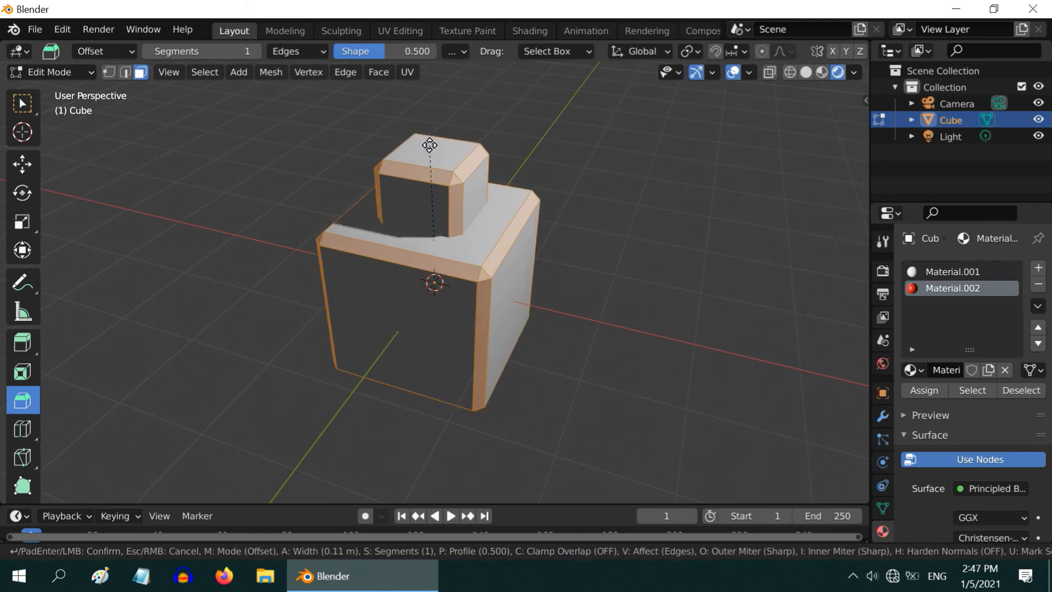
{"action": "left_click", "coordinate": [430, 155]}
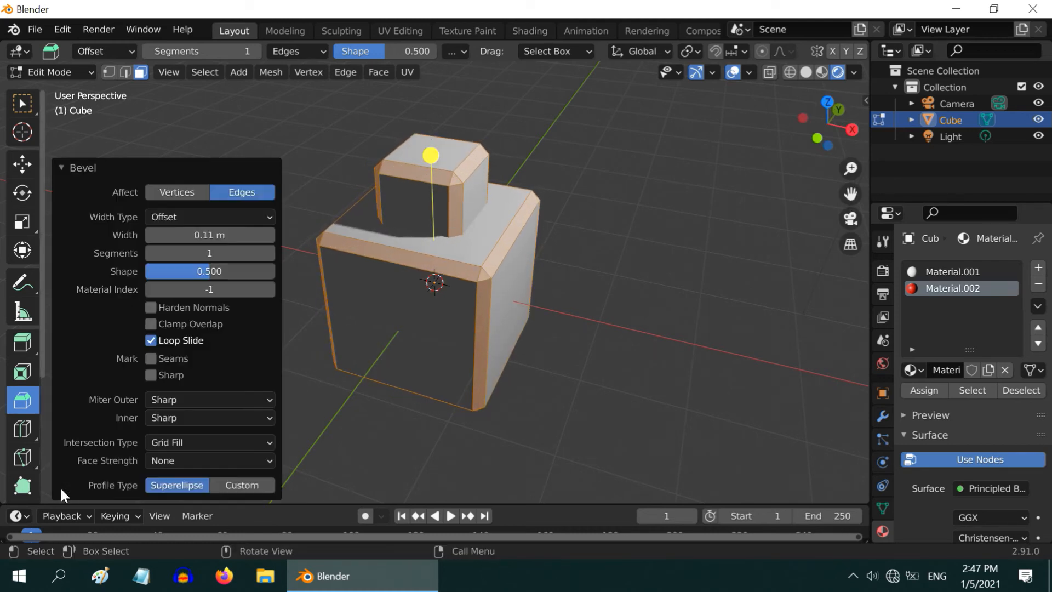
Step: Set the bevel to 20 segments, 0.125 m width and material index 1 for the red material
{"action": "left_click", "coordinate": [209, 253]}
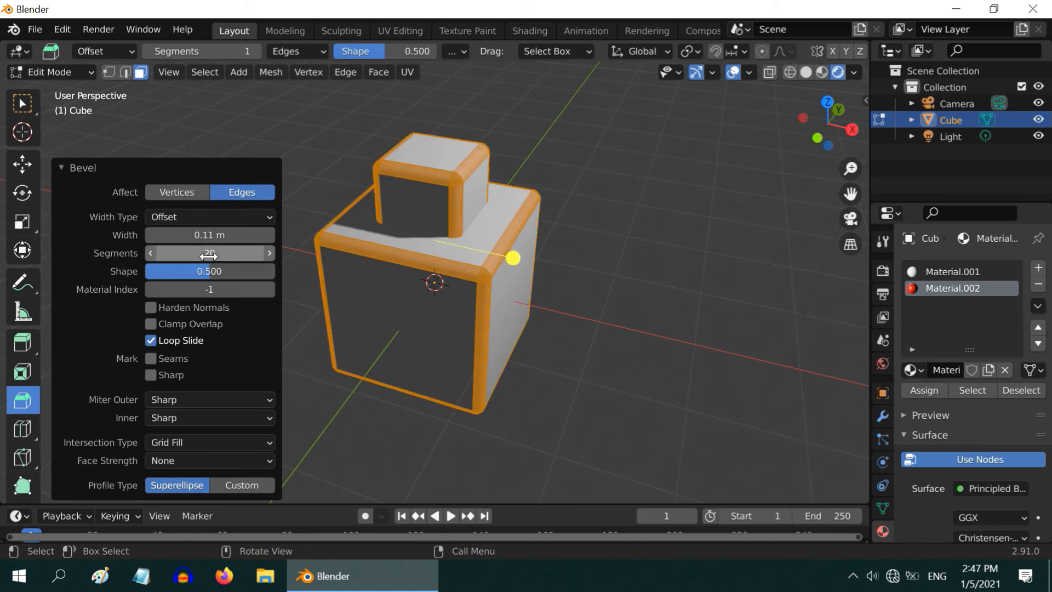
{"action": "left_click", "coordinate": [210, 235]}
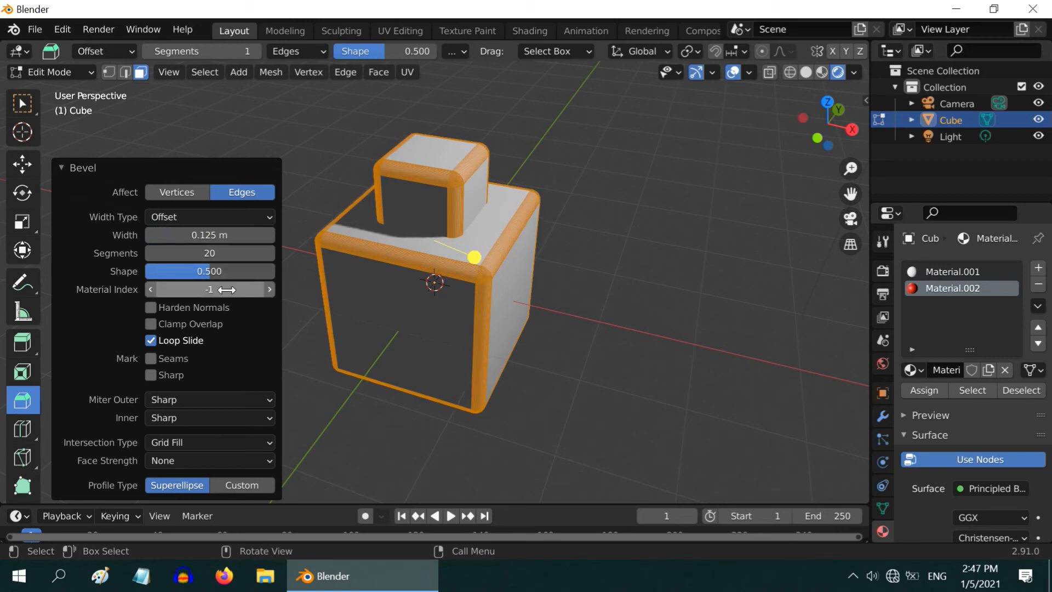
{"action": "mouse_move", "coordinate": [269, 295]}
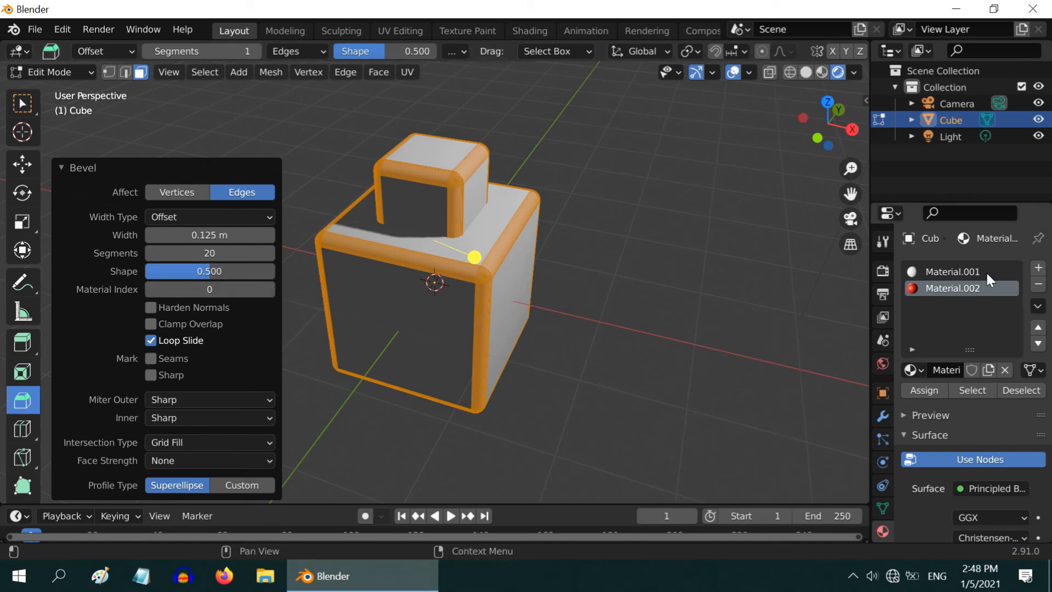
{"action": "mouse_move", "coordinate": [272, 294]}
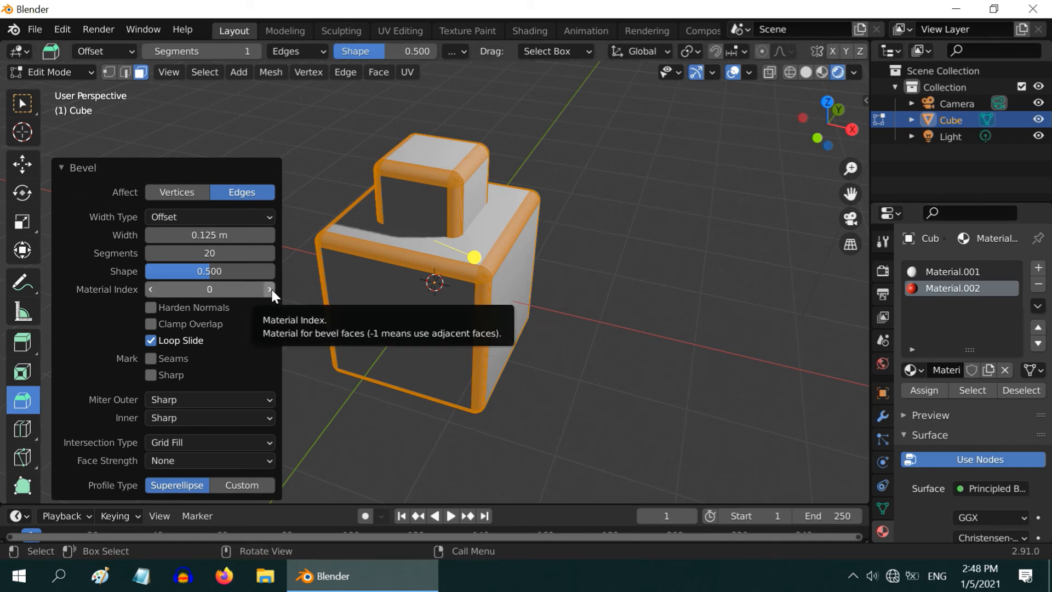
{"action": "left_click", "coordinate": [270, 289]}
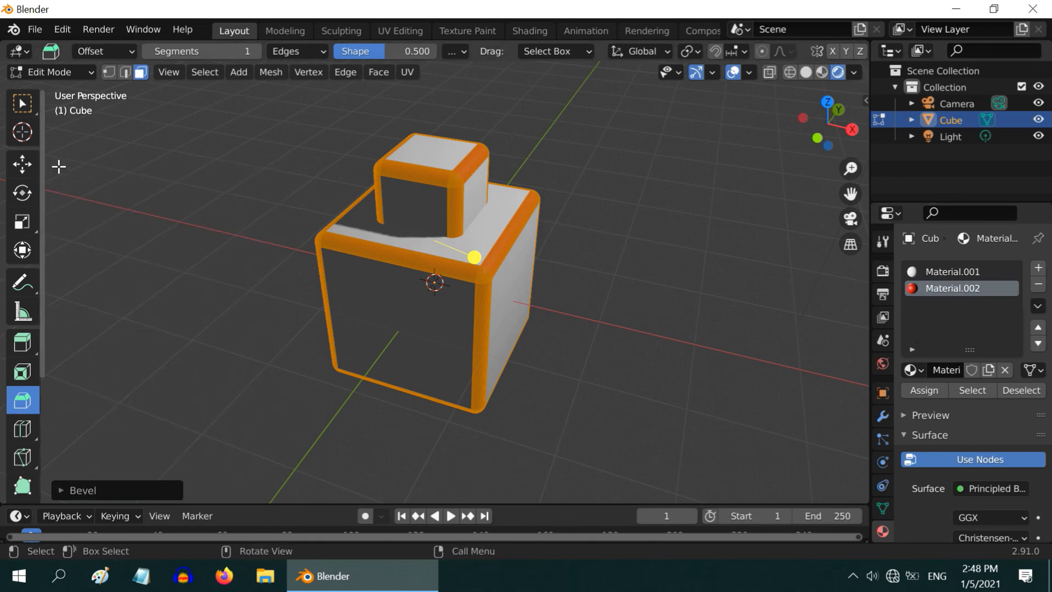
Step: Return to Object Mode and orbit around the stacked cubes to inspect the red rounded edges
{"action": "key", "text": "Tab"}
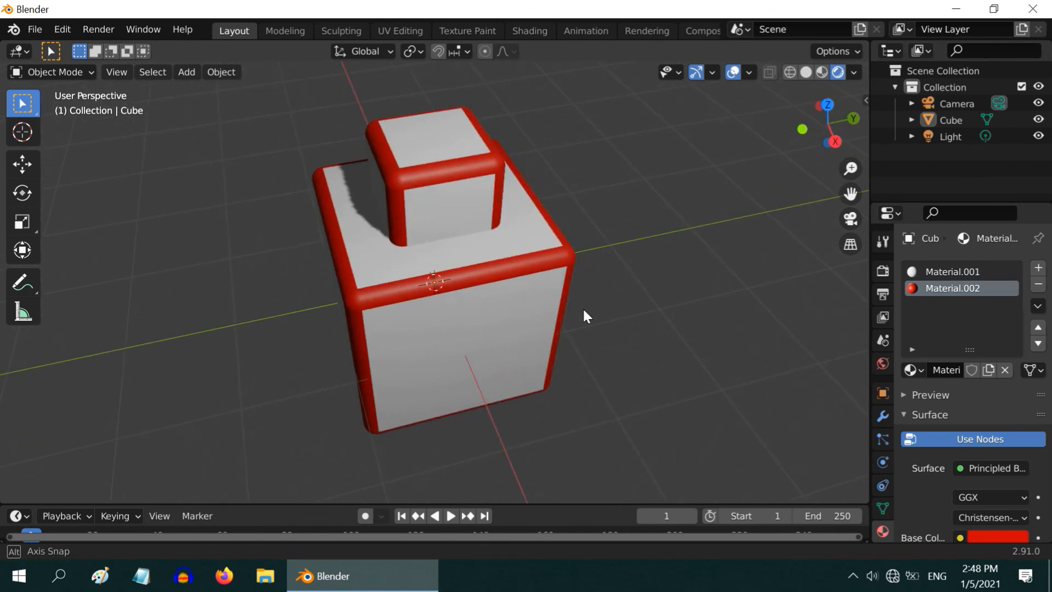
{"action": "left_click_drag", "start_coordinate": [584, 316], "coordinate": [597, 310]}
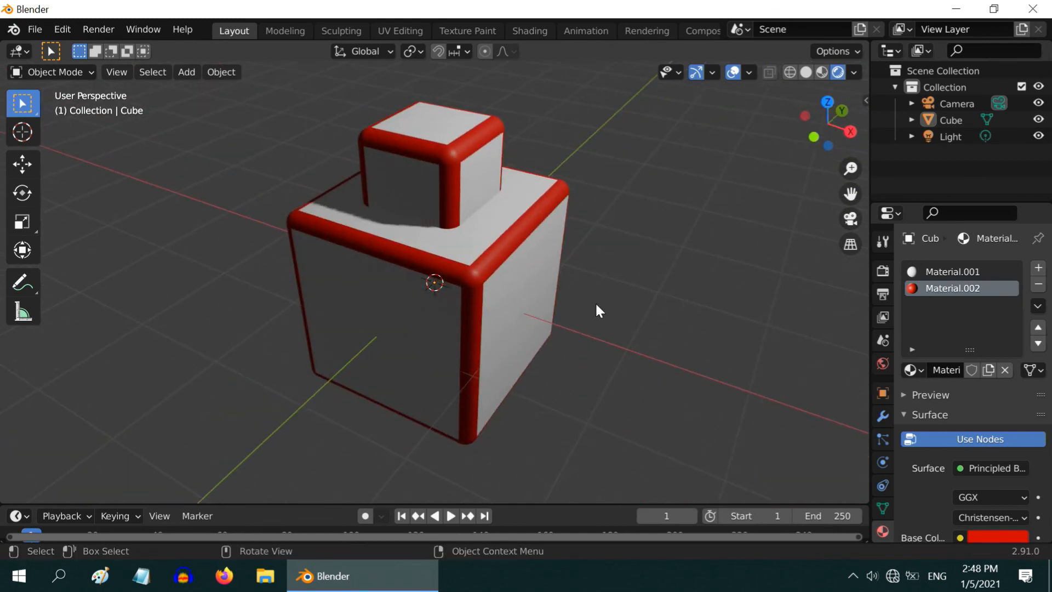
{"action": "left_click_drag", "start_coordinate": [597, 310], "coordinate": [601, 284]}
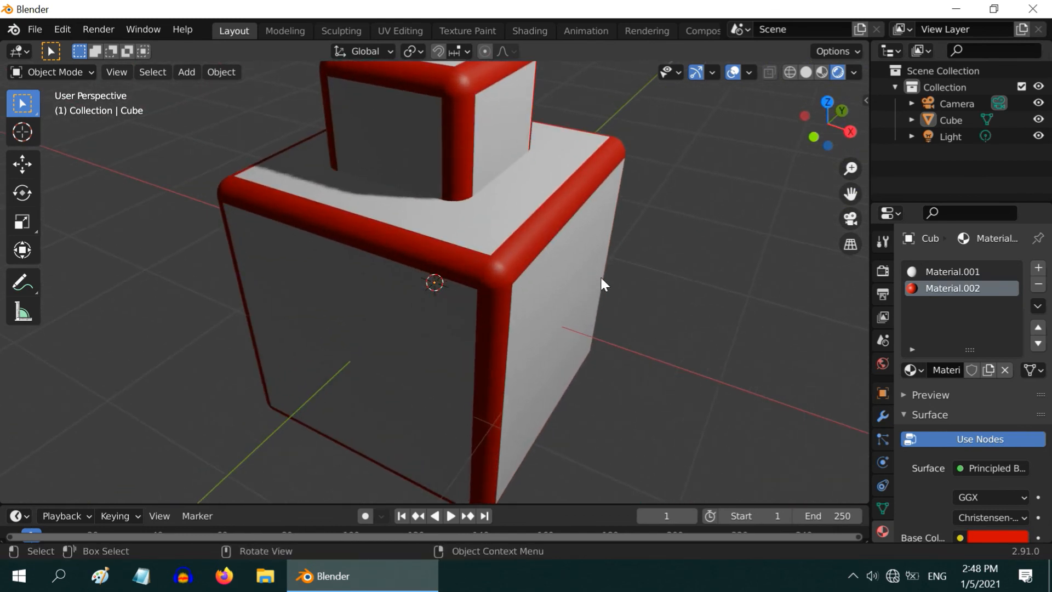
{"action": "left_click_drag", "start_coordinate": [604, 281], "coordinate": [610, 322]}
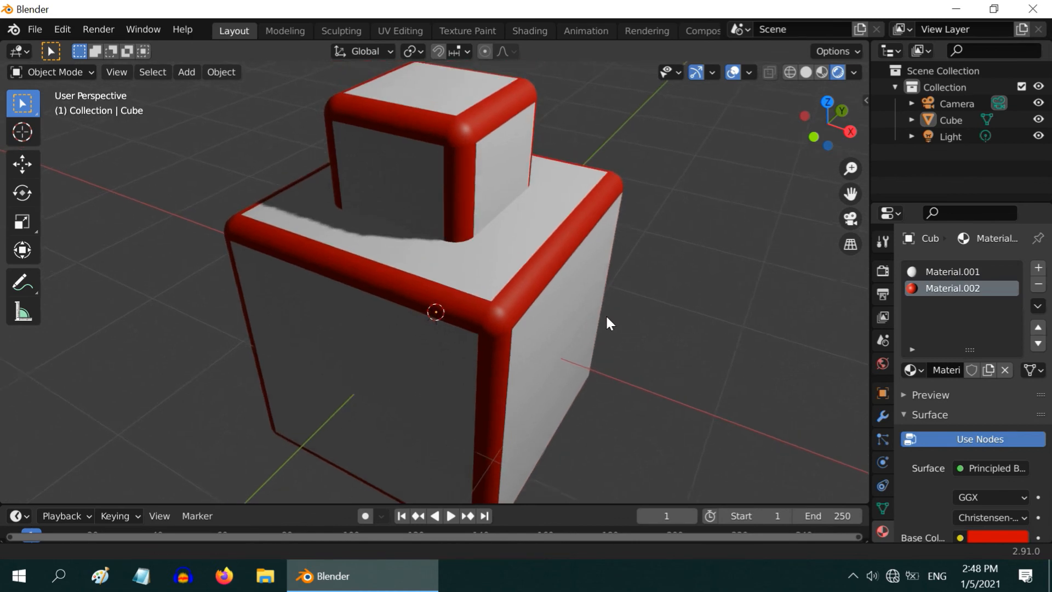
{"action": "left_click_drag", "start_coordinate": [607, 324], "coordinate": [575, 338]}
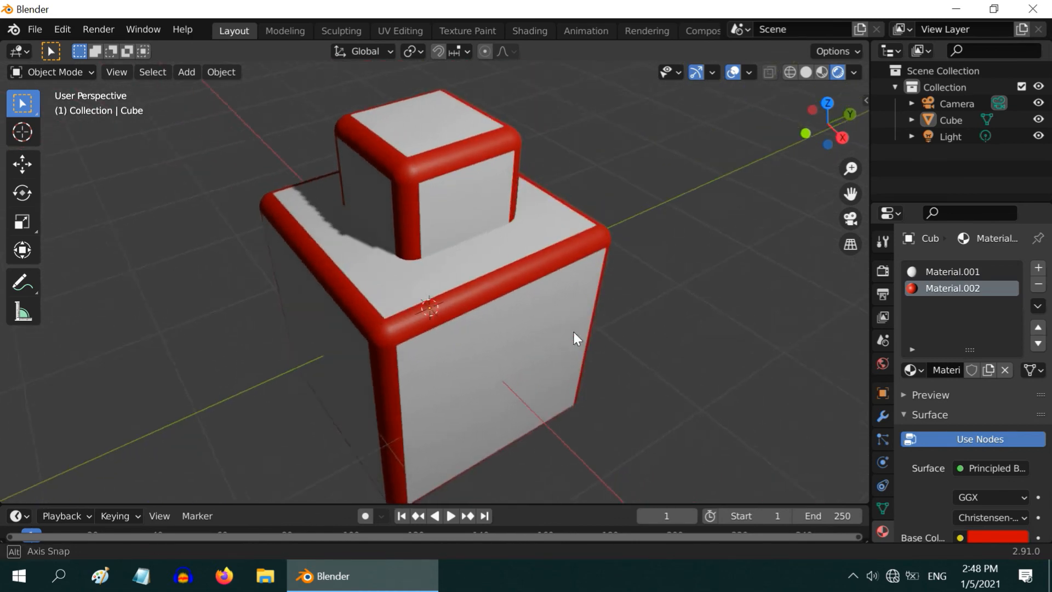
{"action": "left_click_drag", "start_coordinate": [570, 335], "coordinate": [449, 329]}
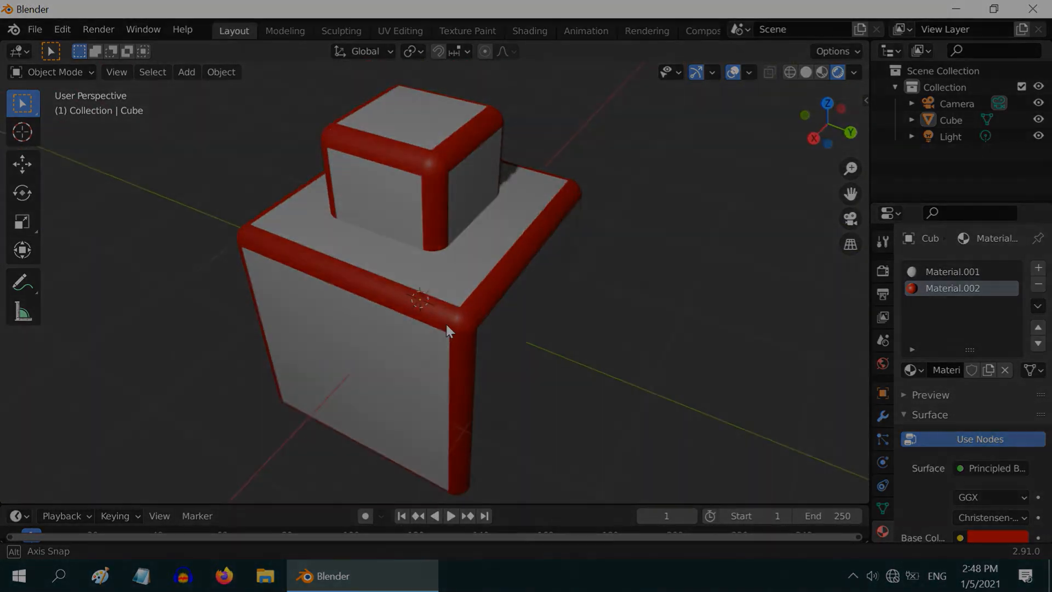